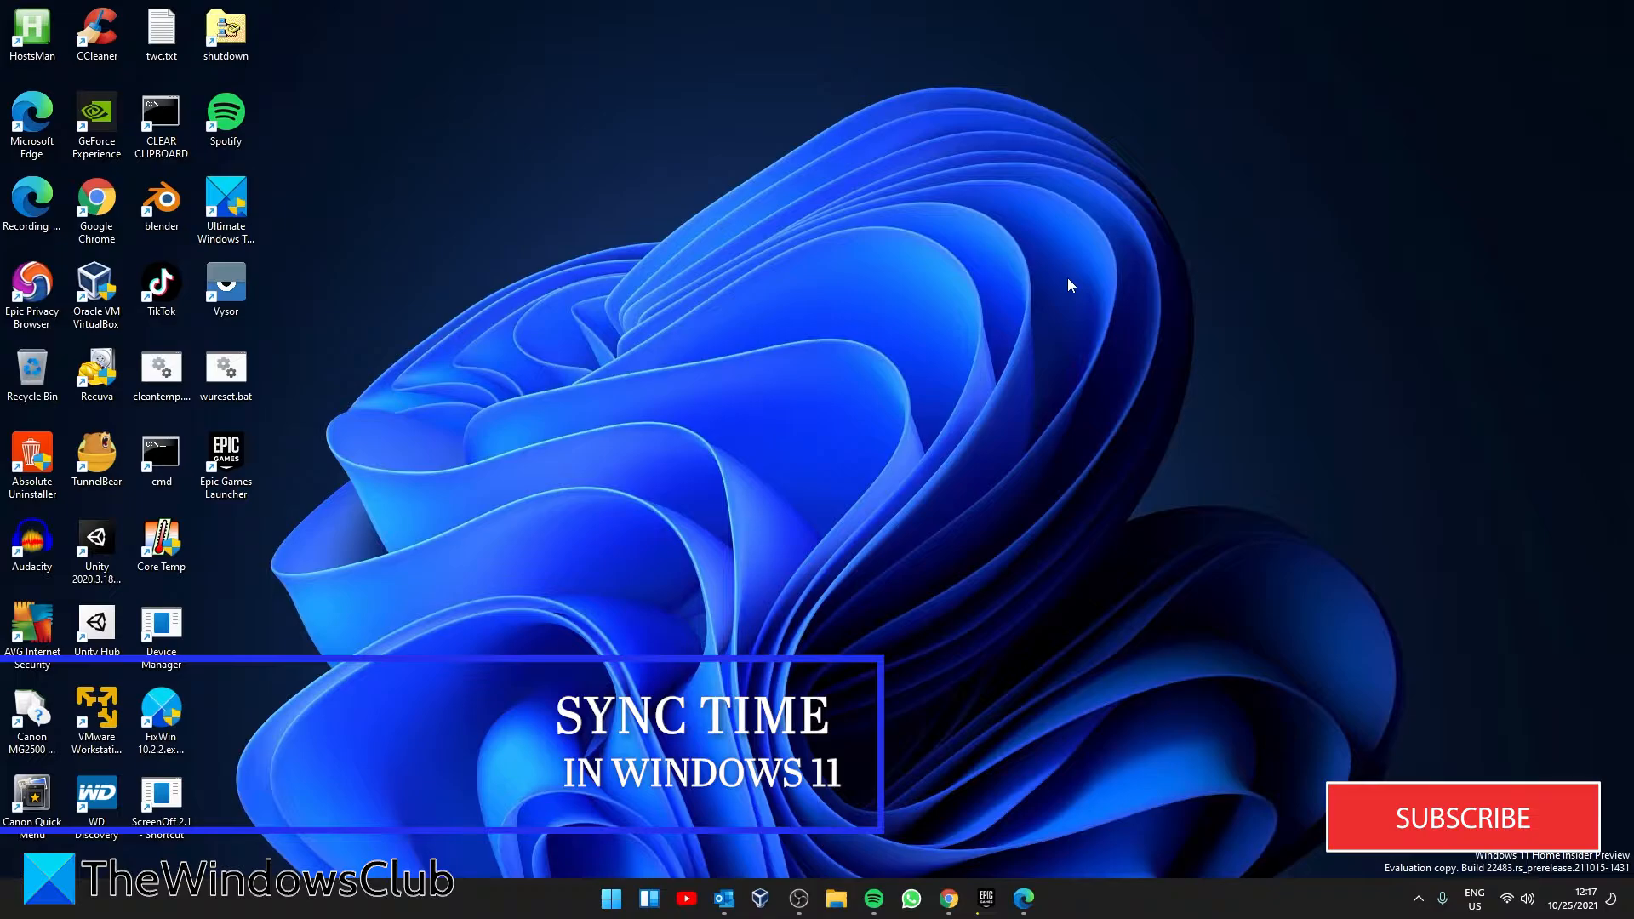
mouse_move(891, 577)
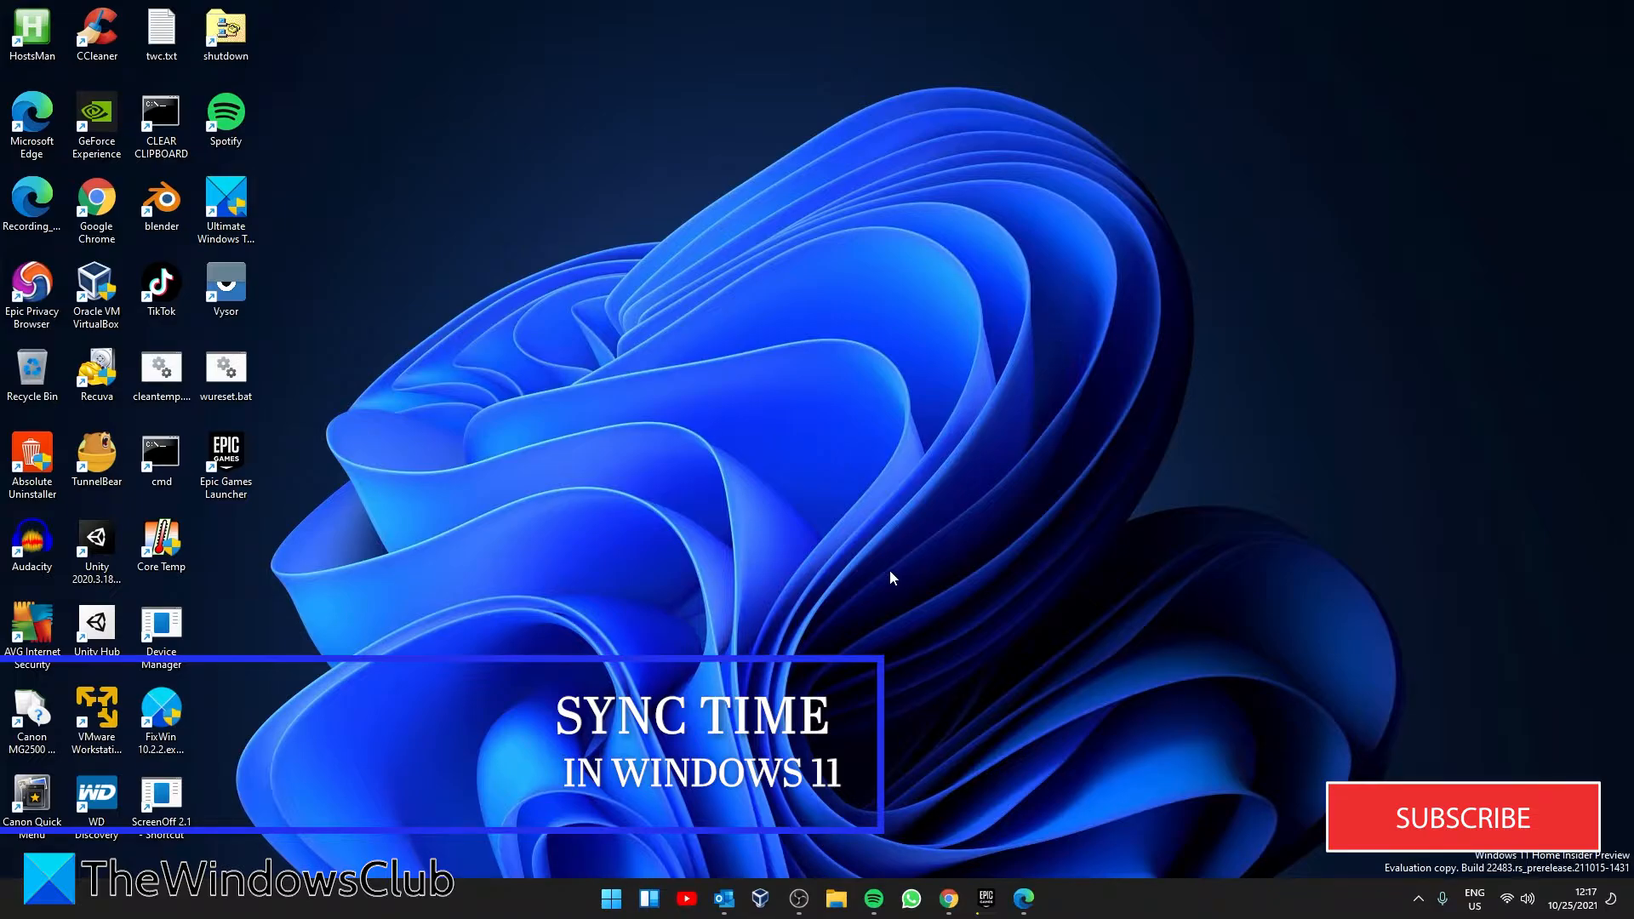
Open Settings' Date & time page and sync the clock with time.windows.com.
right_click(611, 899)
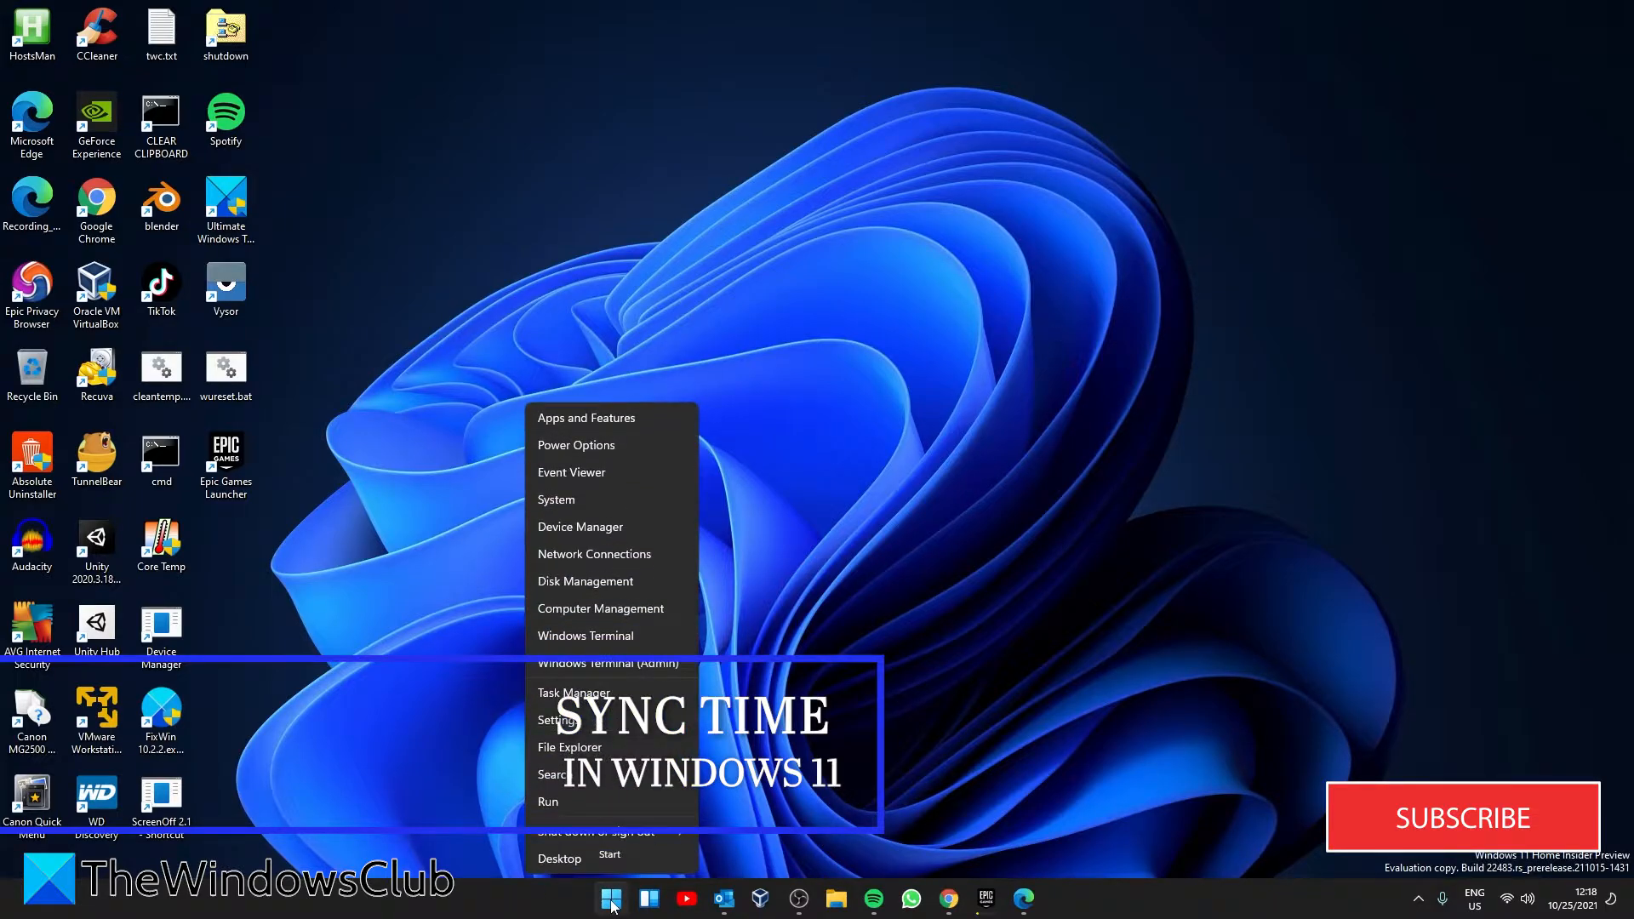
click(557, 719)
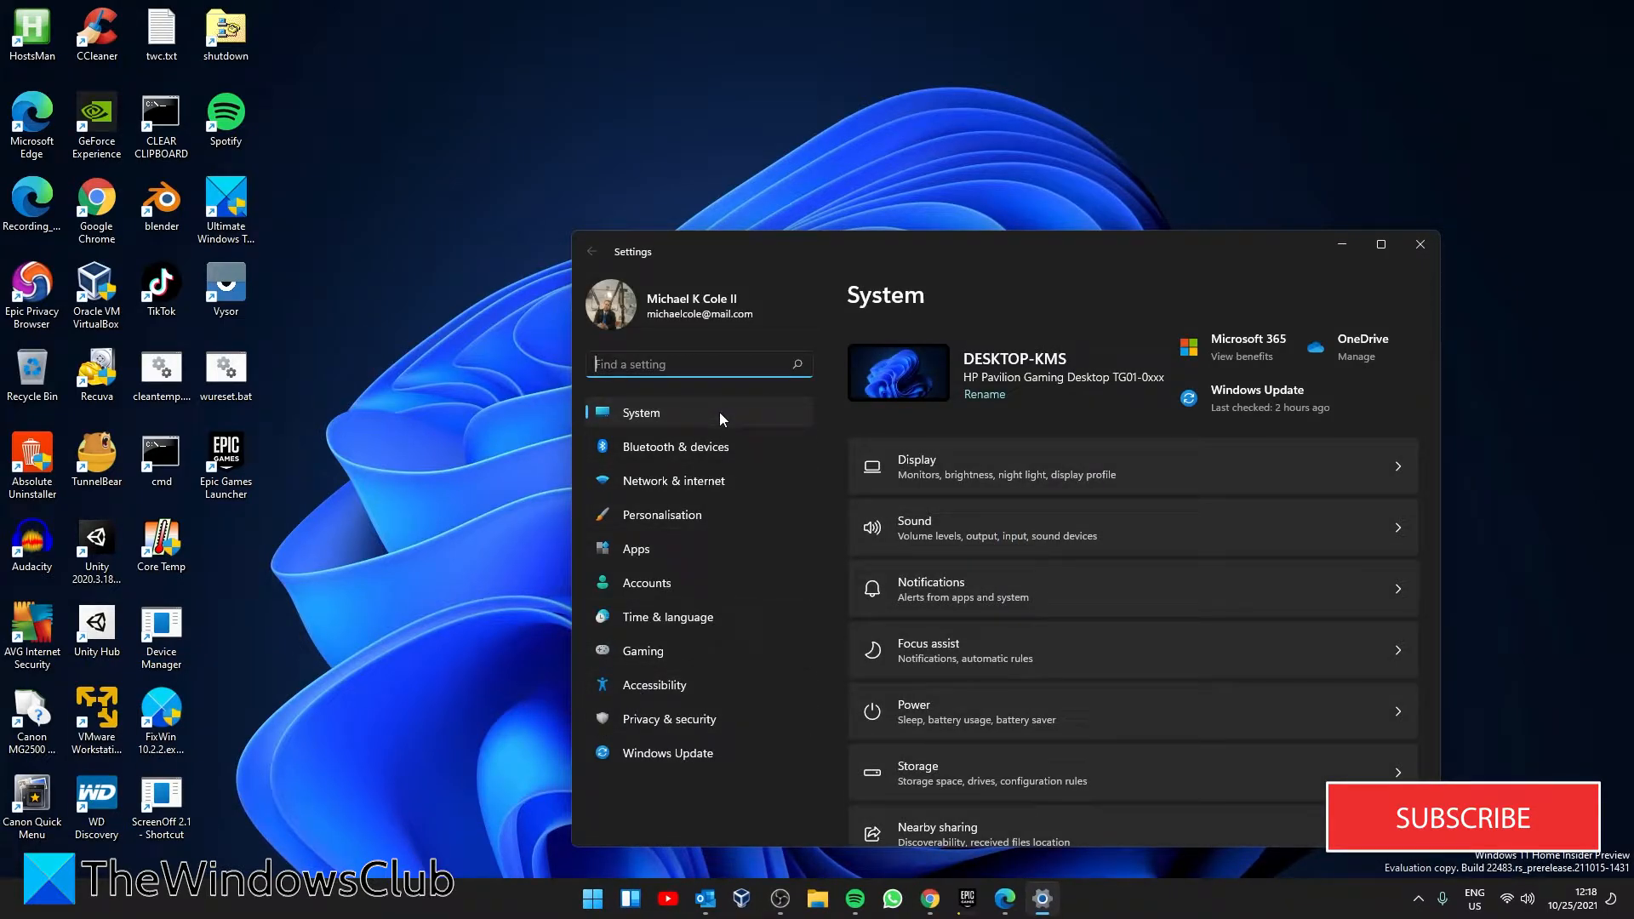
mouse_move(1092, 560)
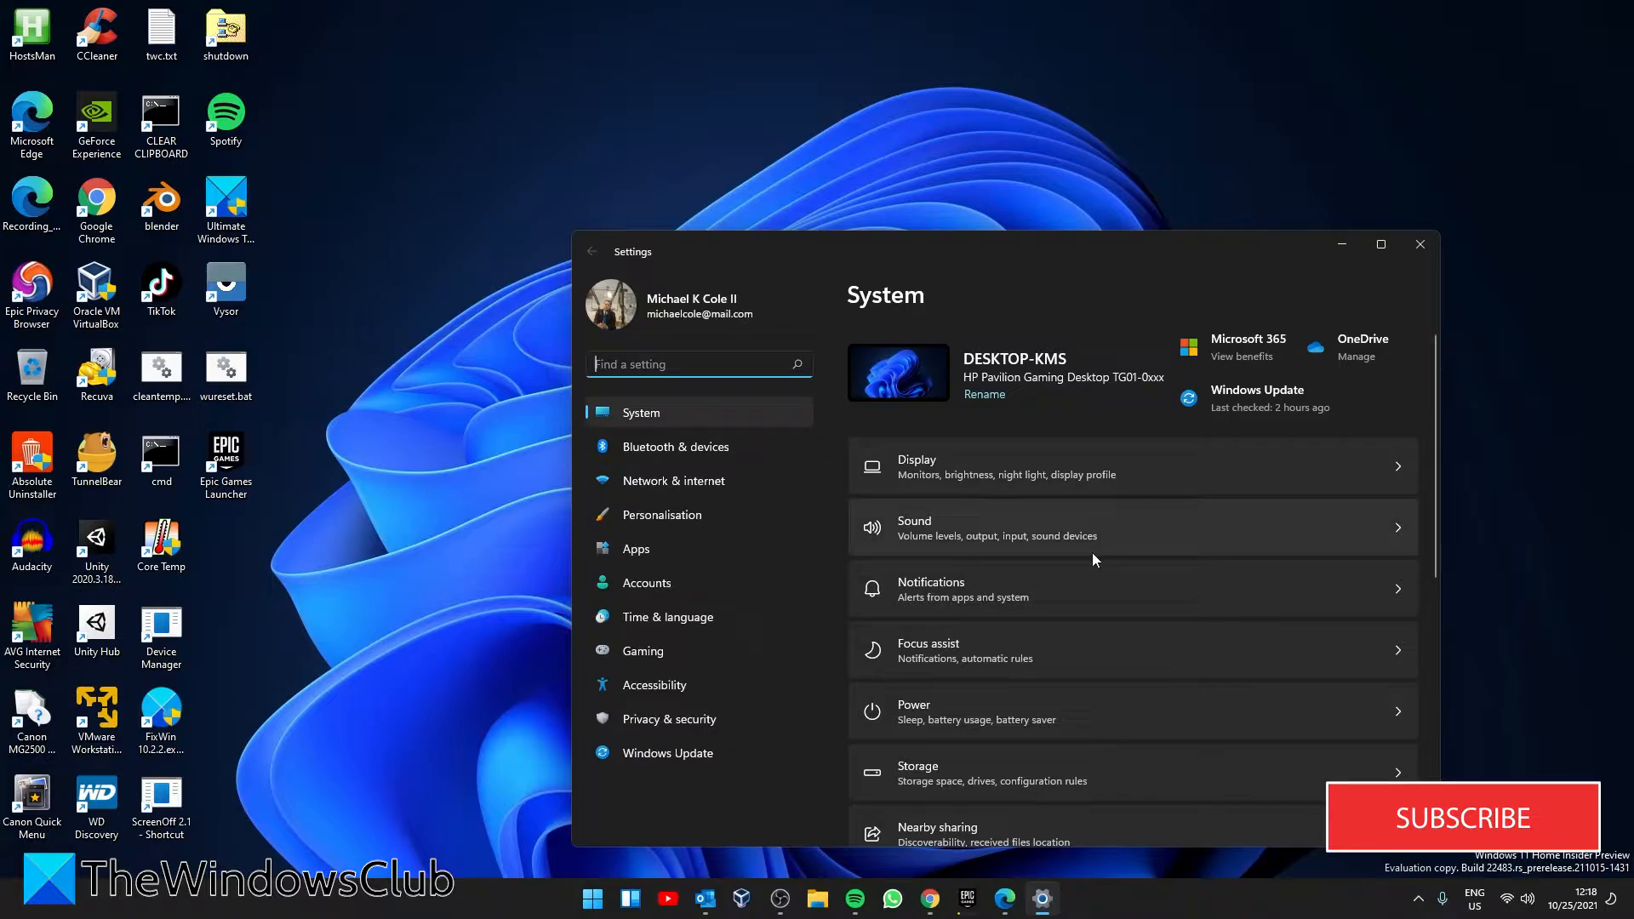
mouse_move(724, 628)
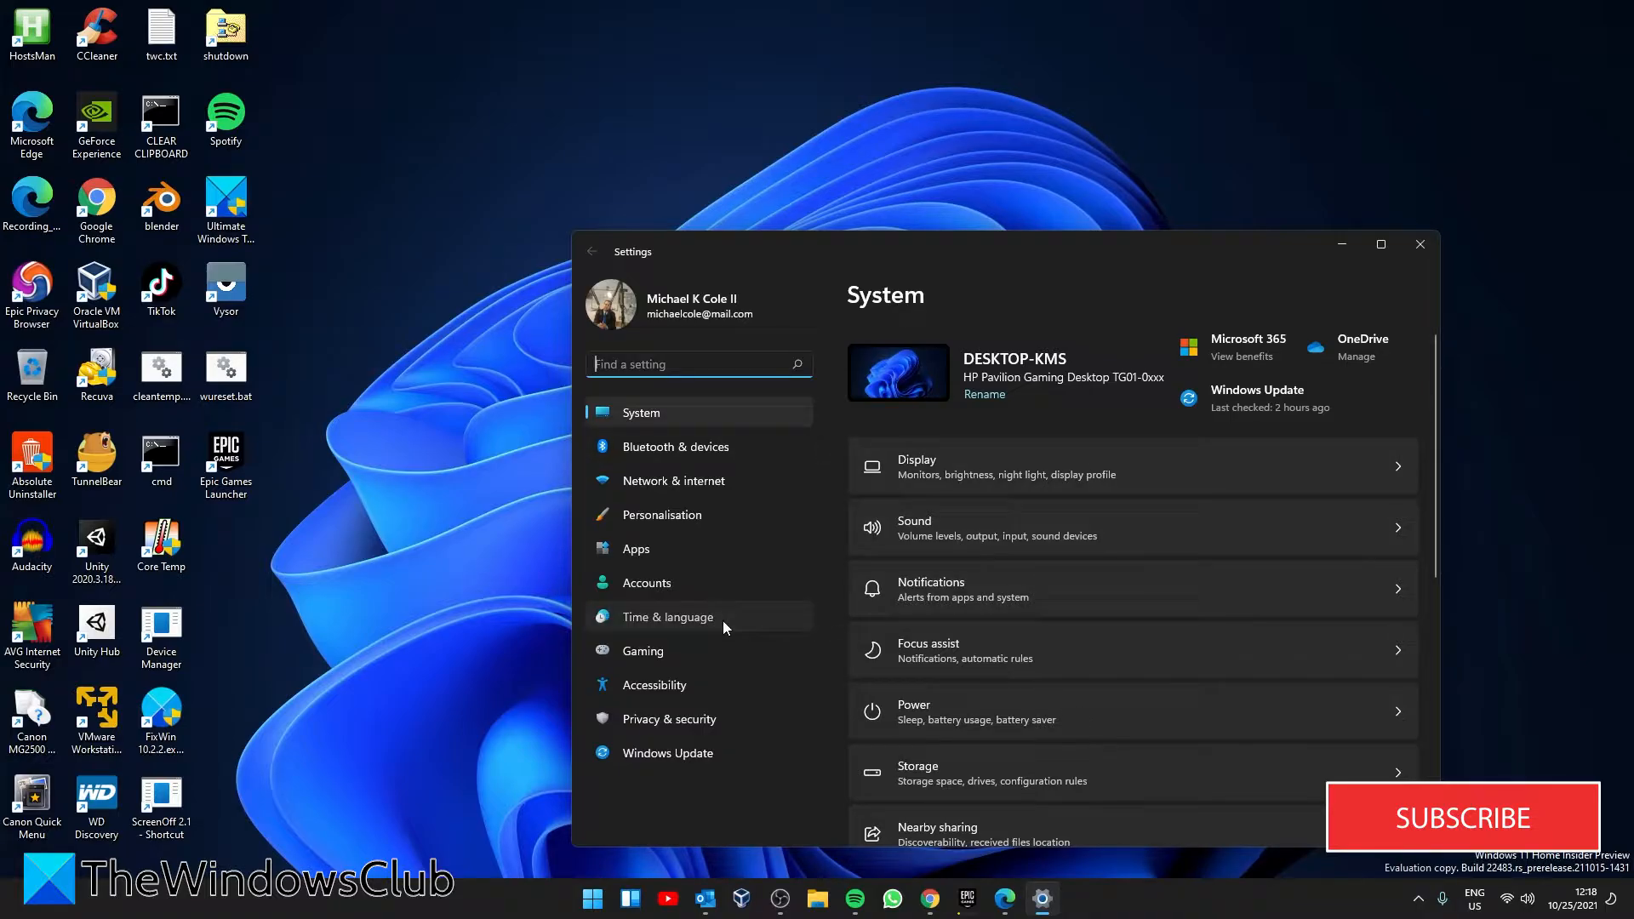
click(667, 616)
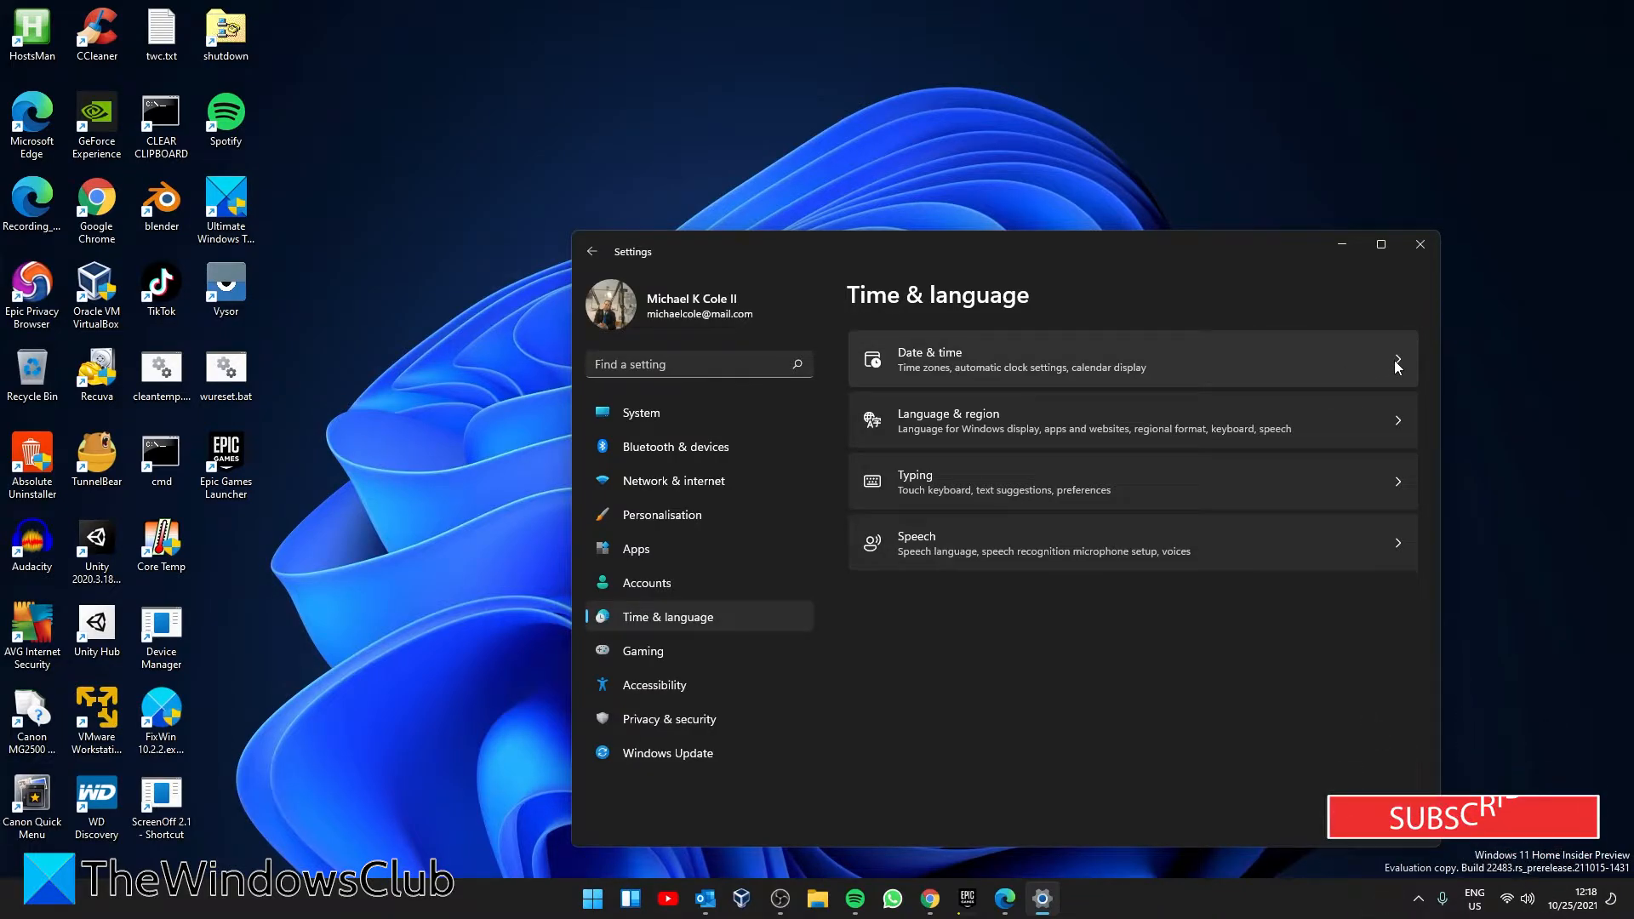
click(1131, 358)
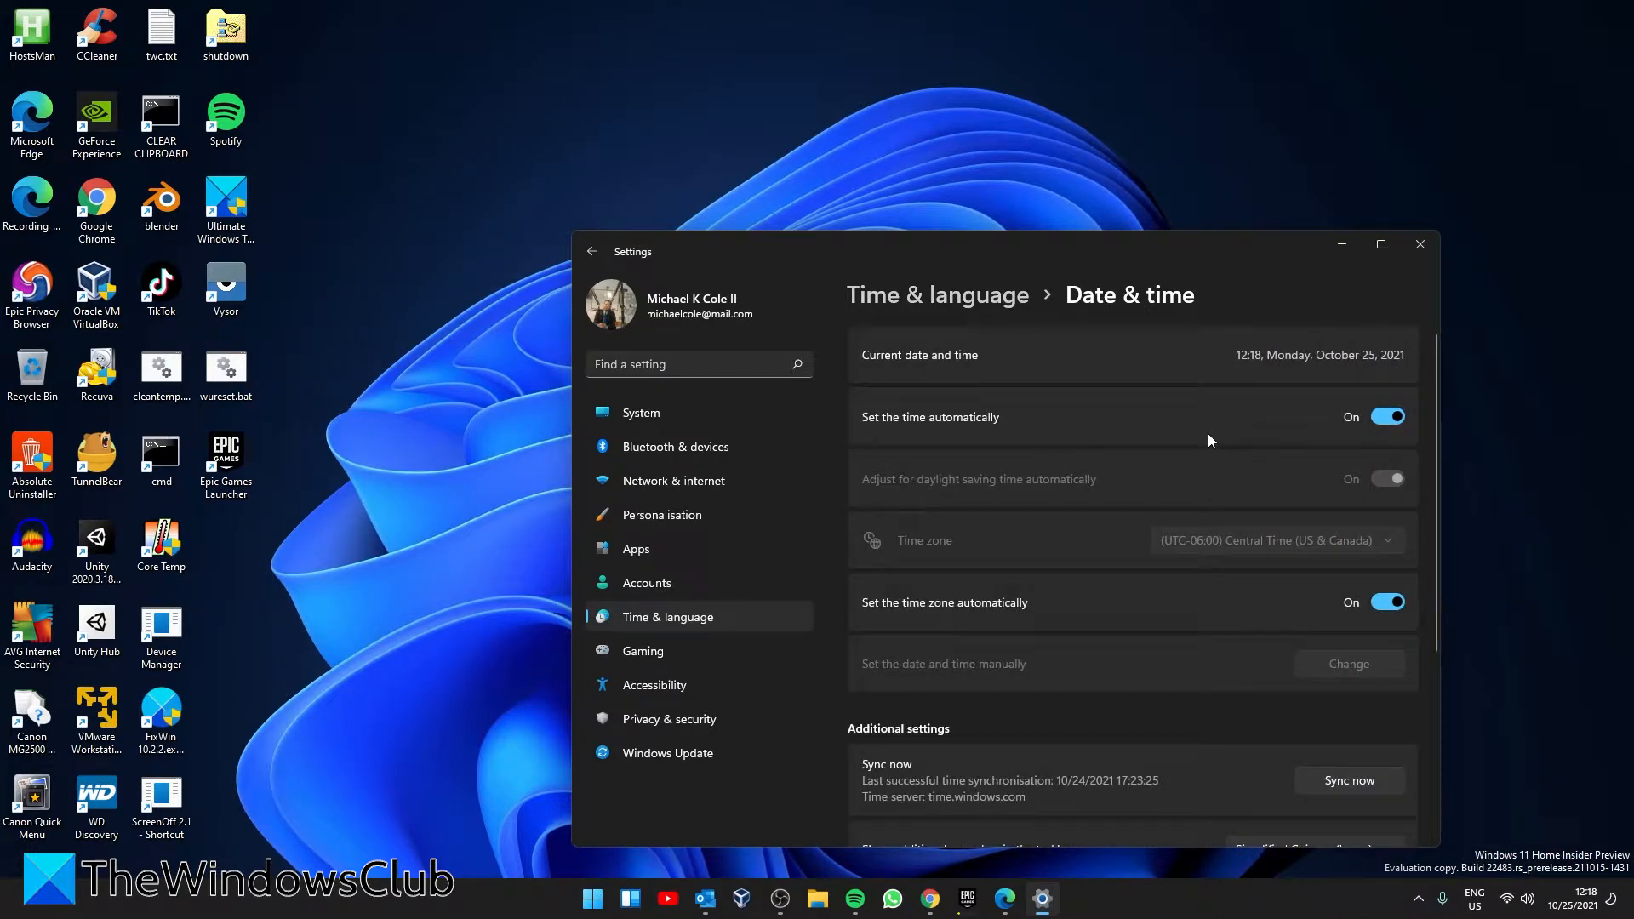
scroll(down, 3)
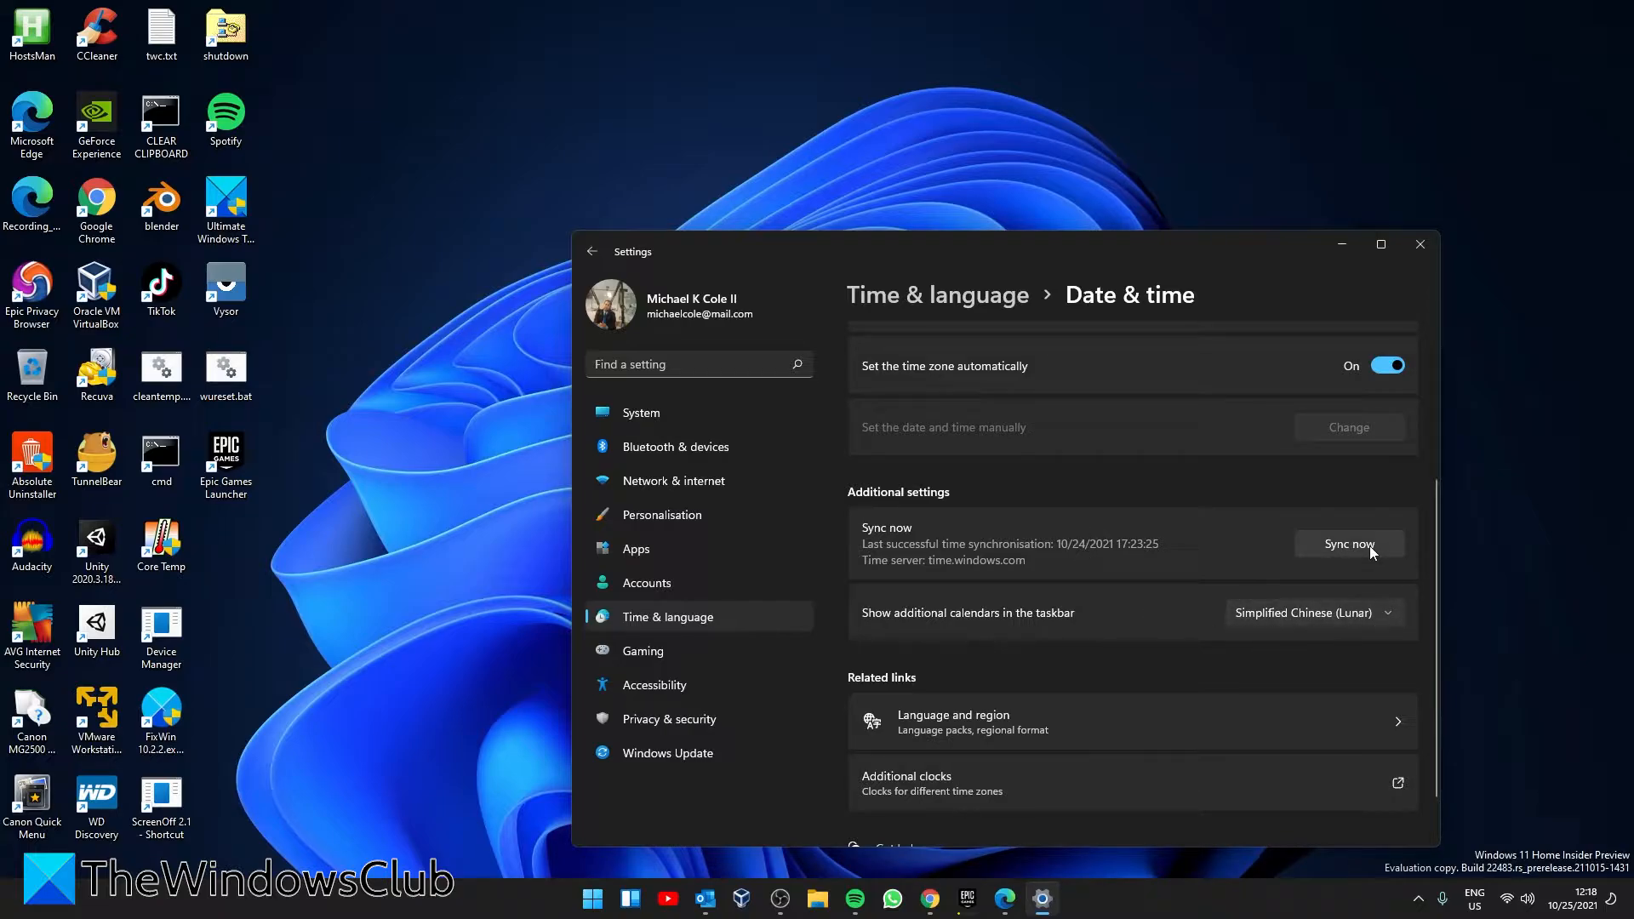
click(1418, 244)
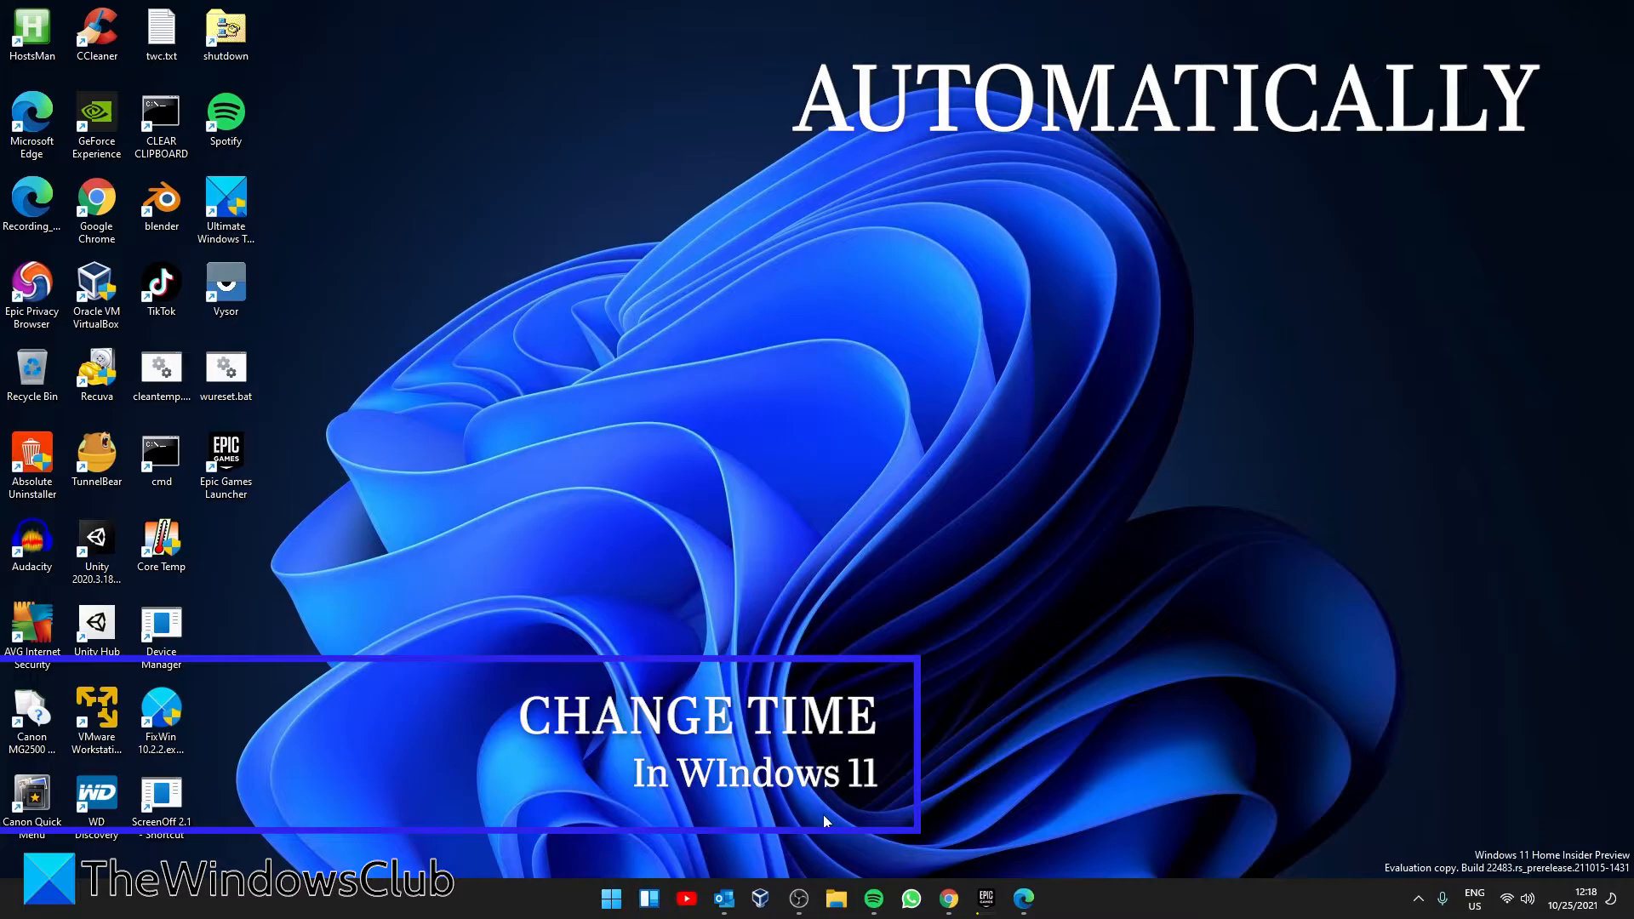
Reopen Settings at Time & language > Date & time and review the automatic time options.
right_click(610, 897)
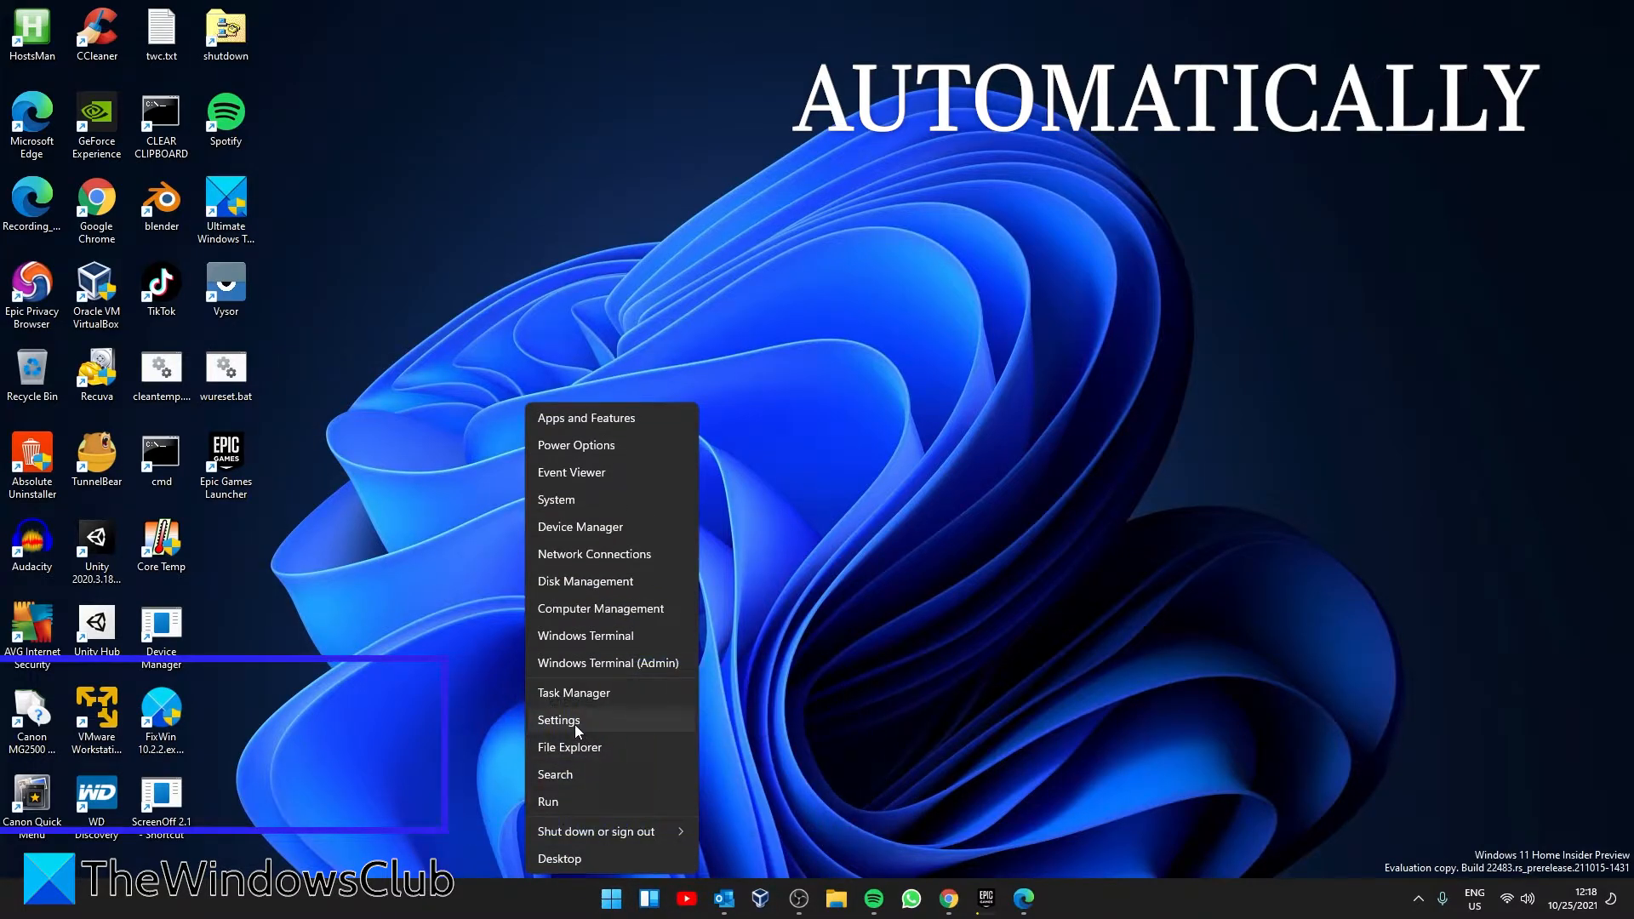
click(560, 719)
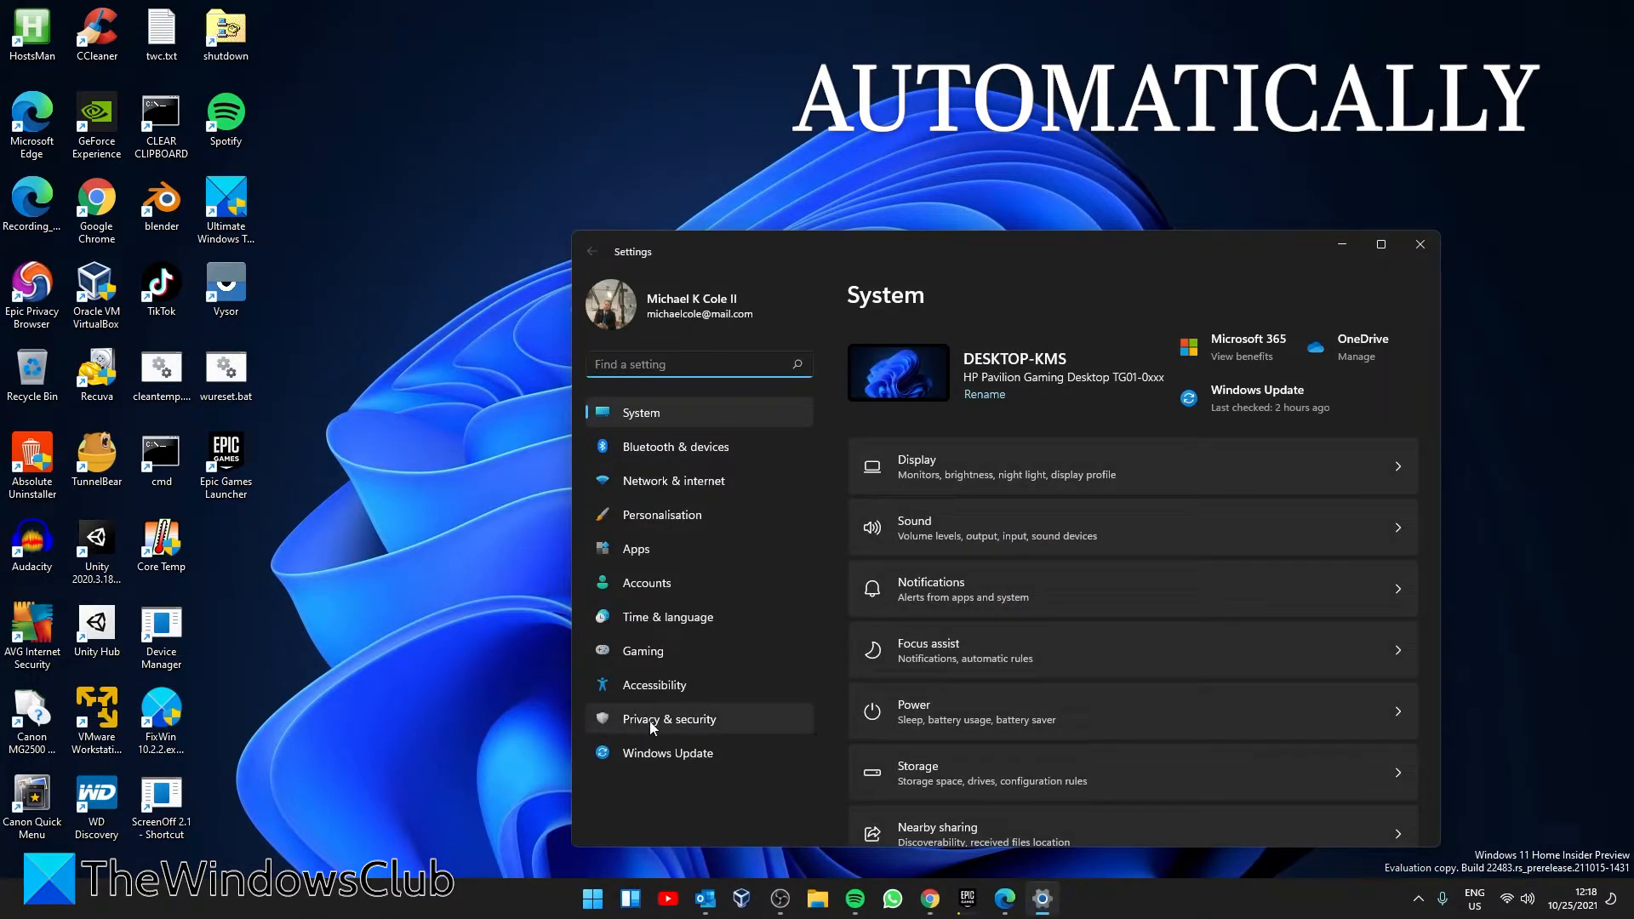
click(667, 616)
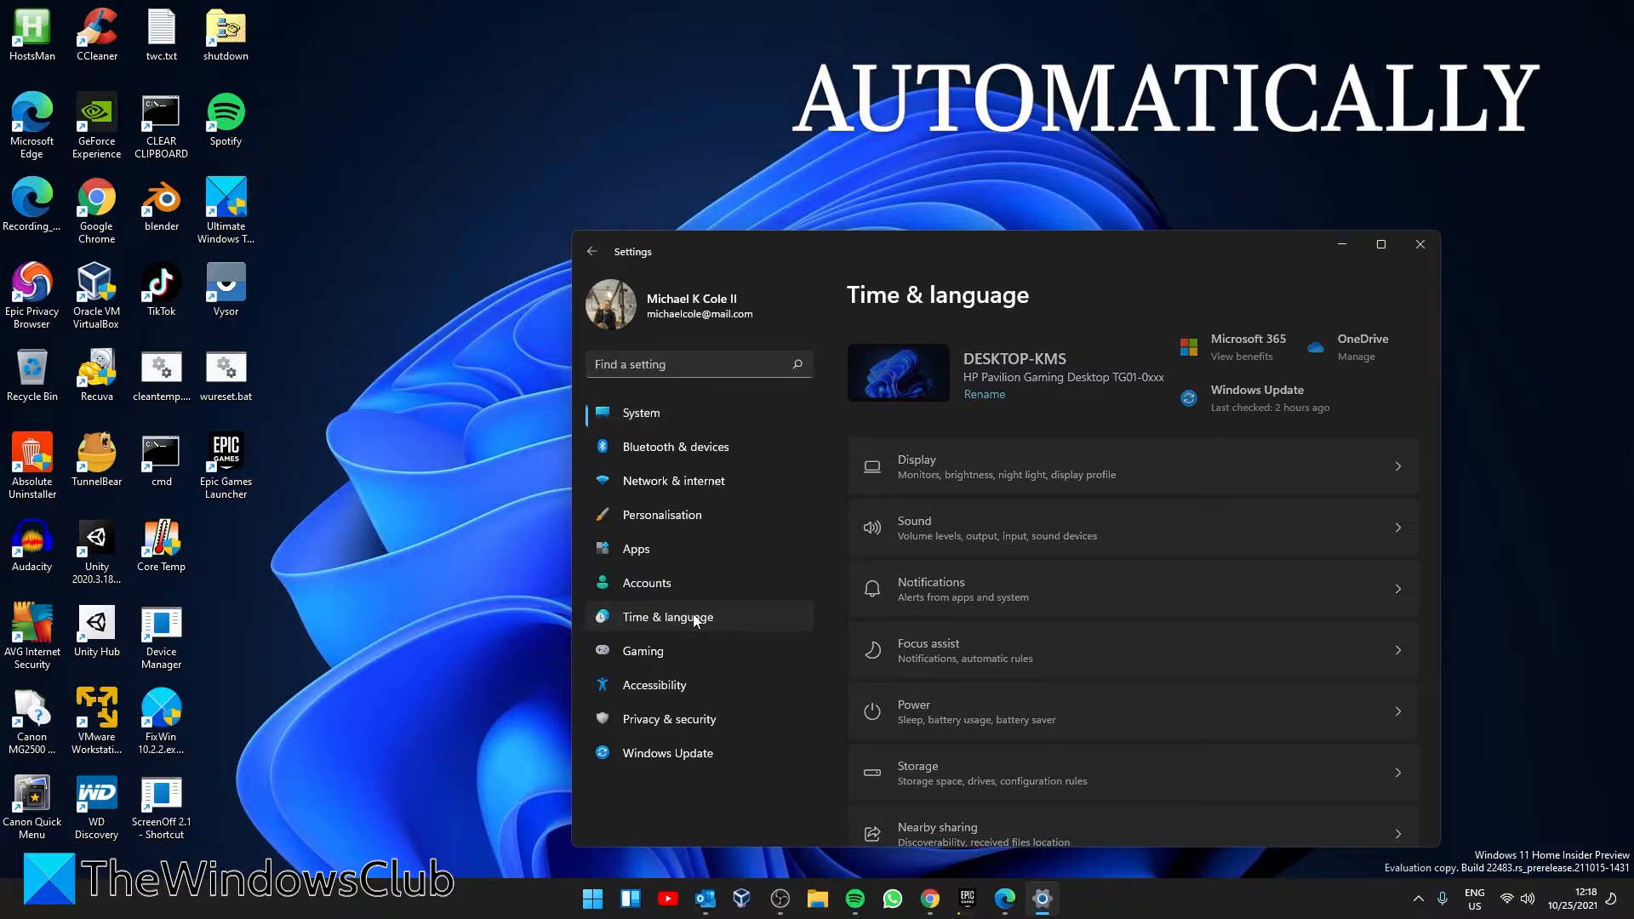
click(668, 616)
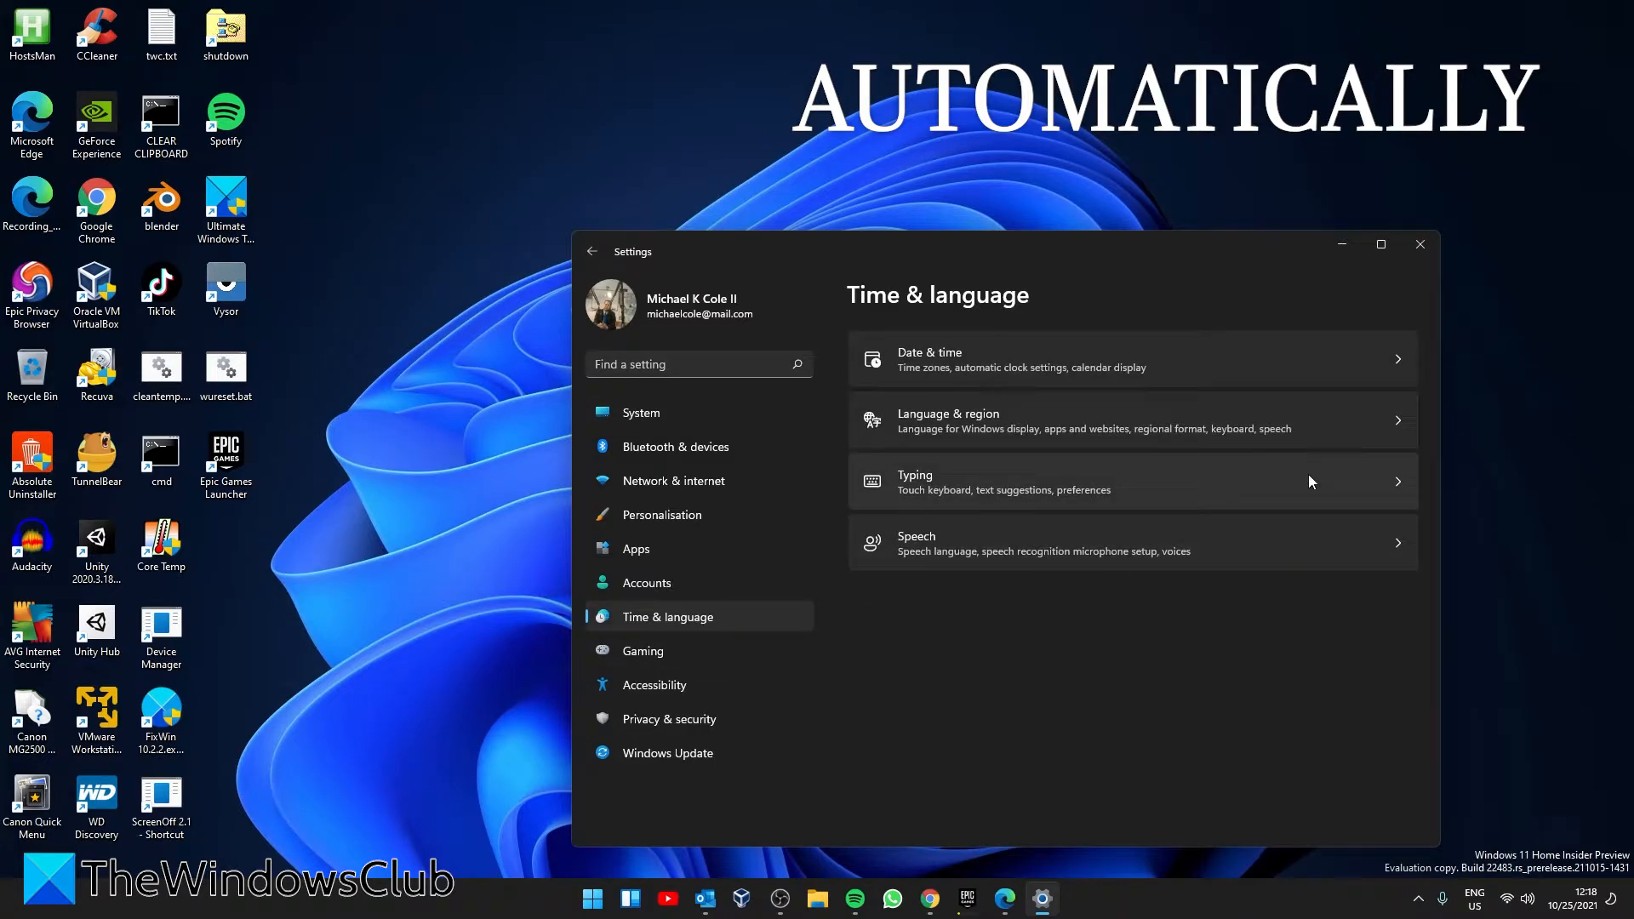
click(927, 359)
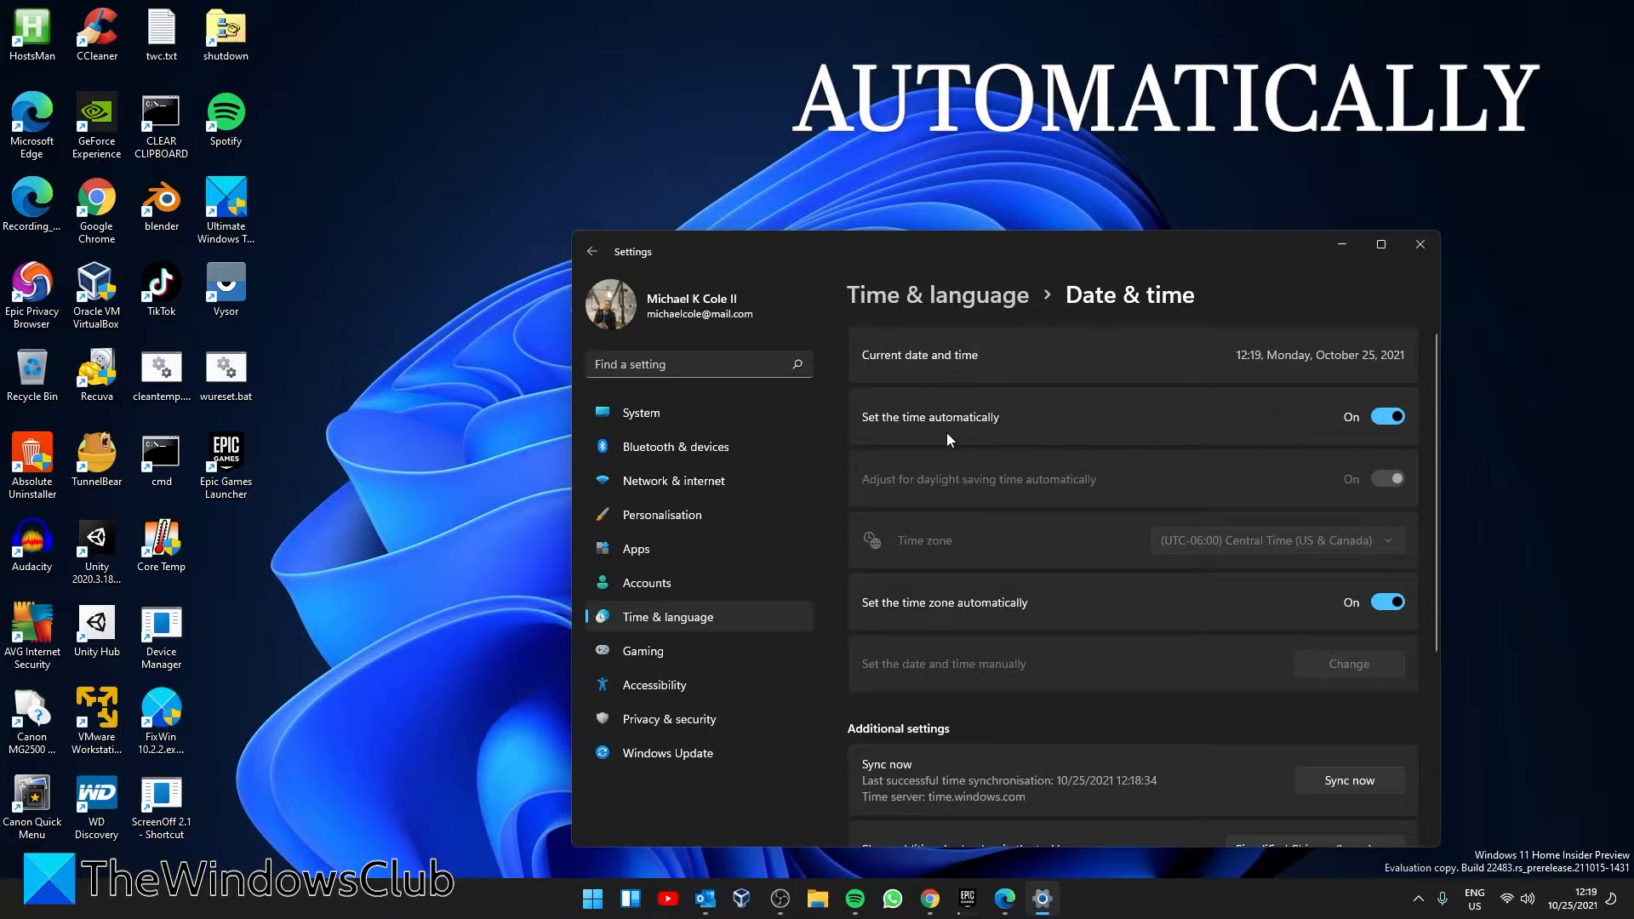
mouse_move(1201, 439)
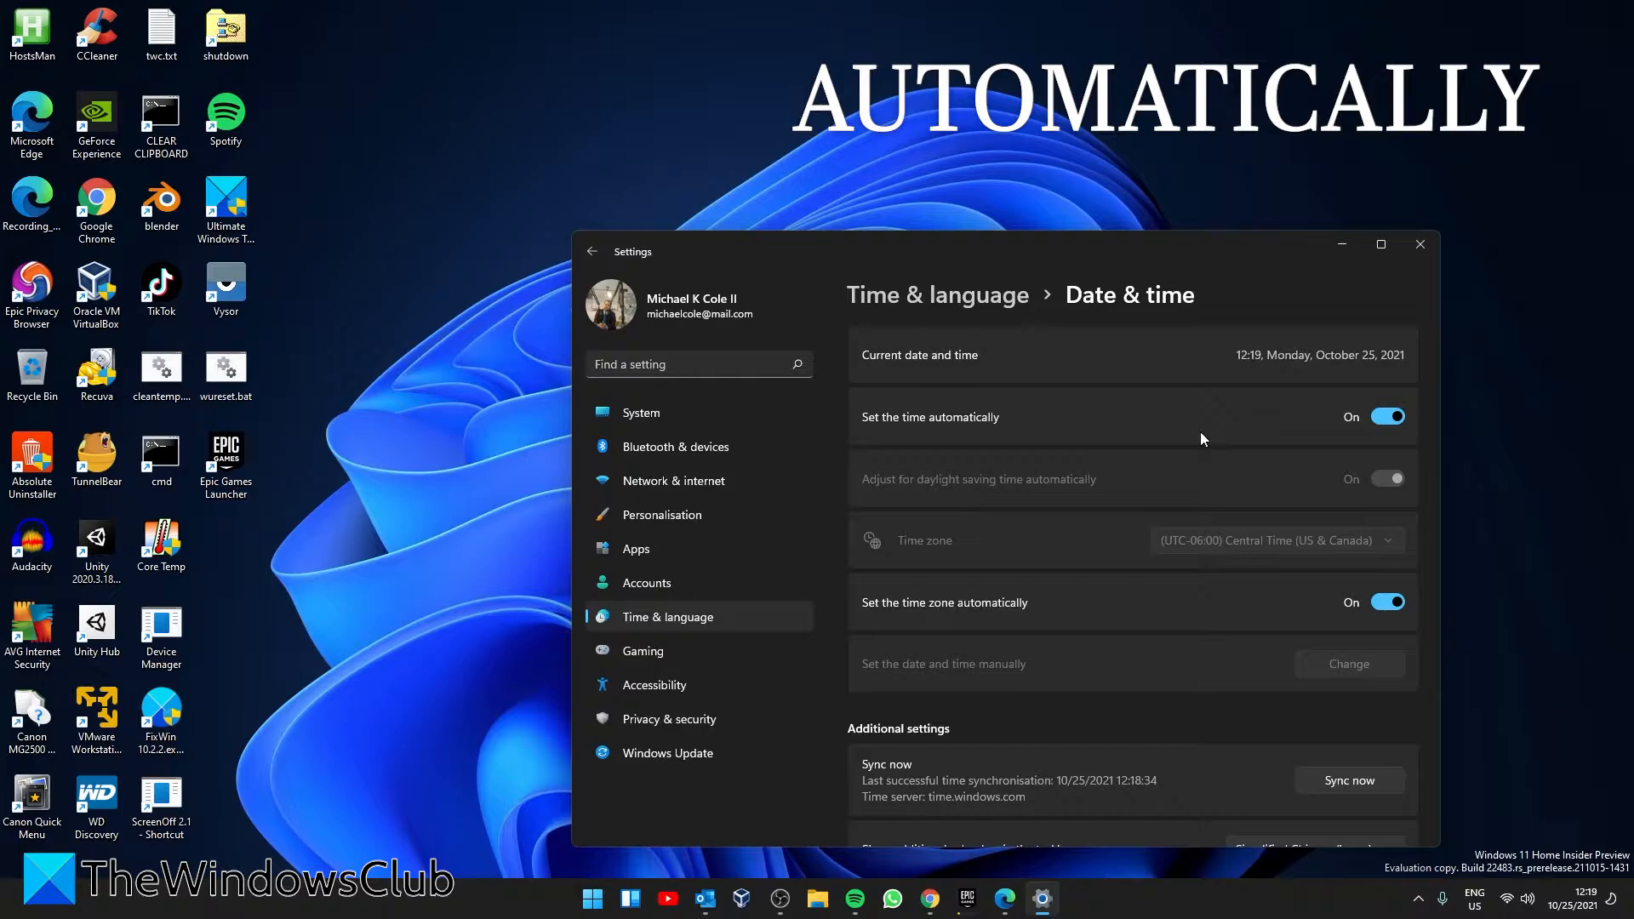
scroll(down, 3)
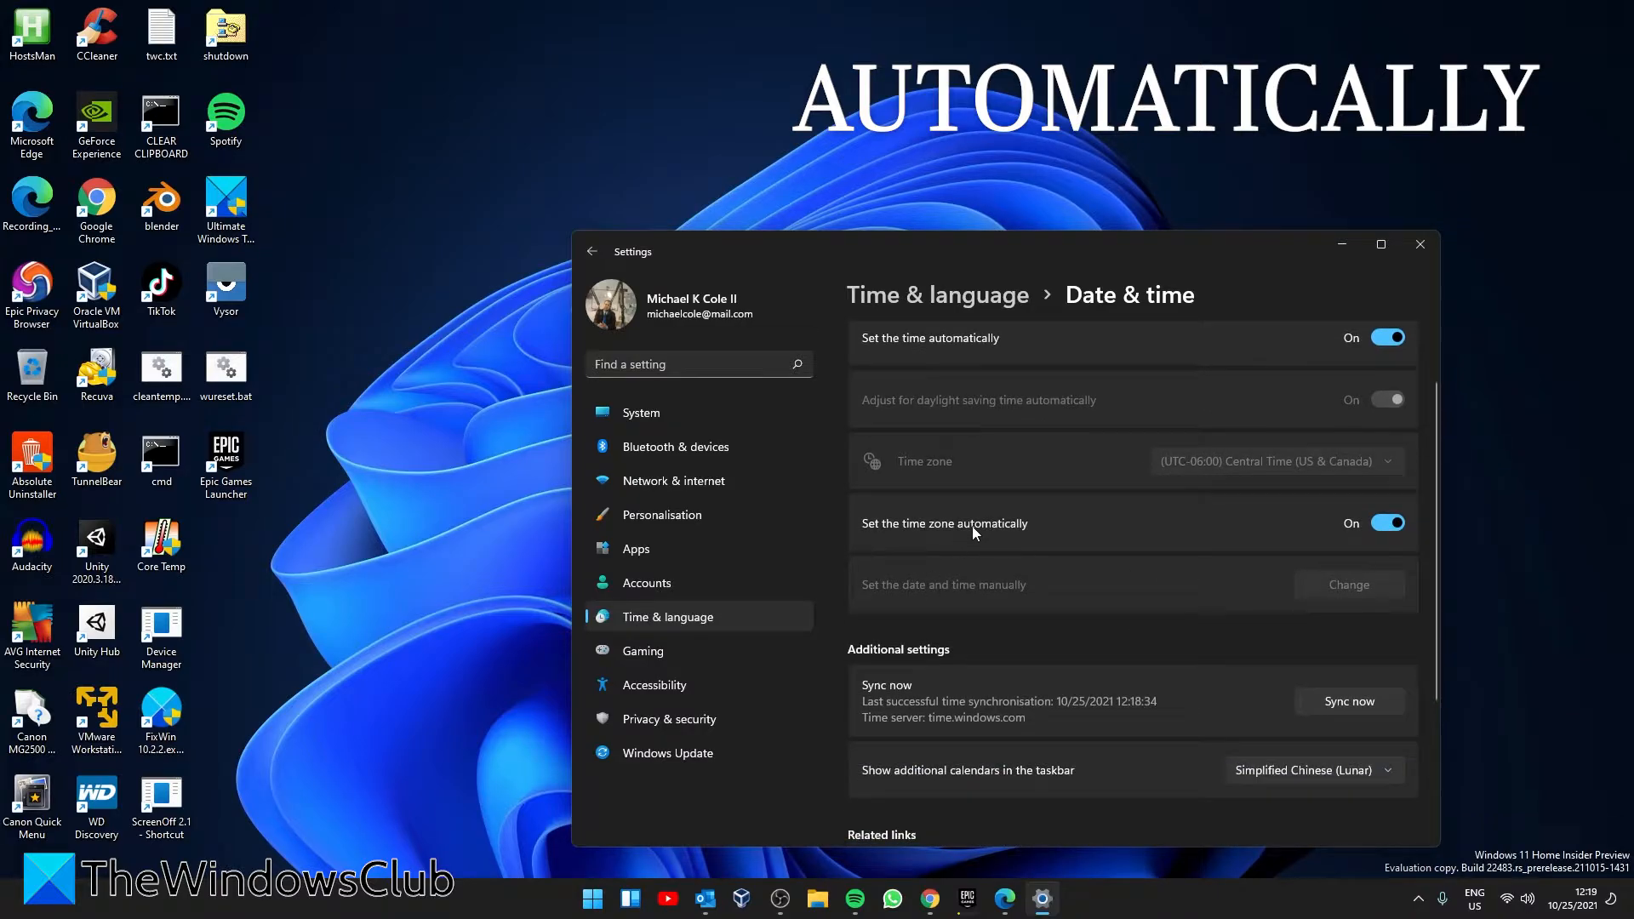
mouse_move(1261, 568)
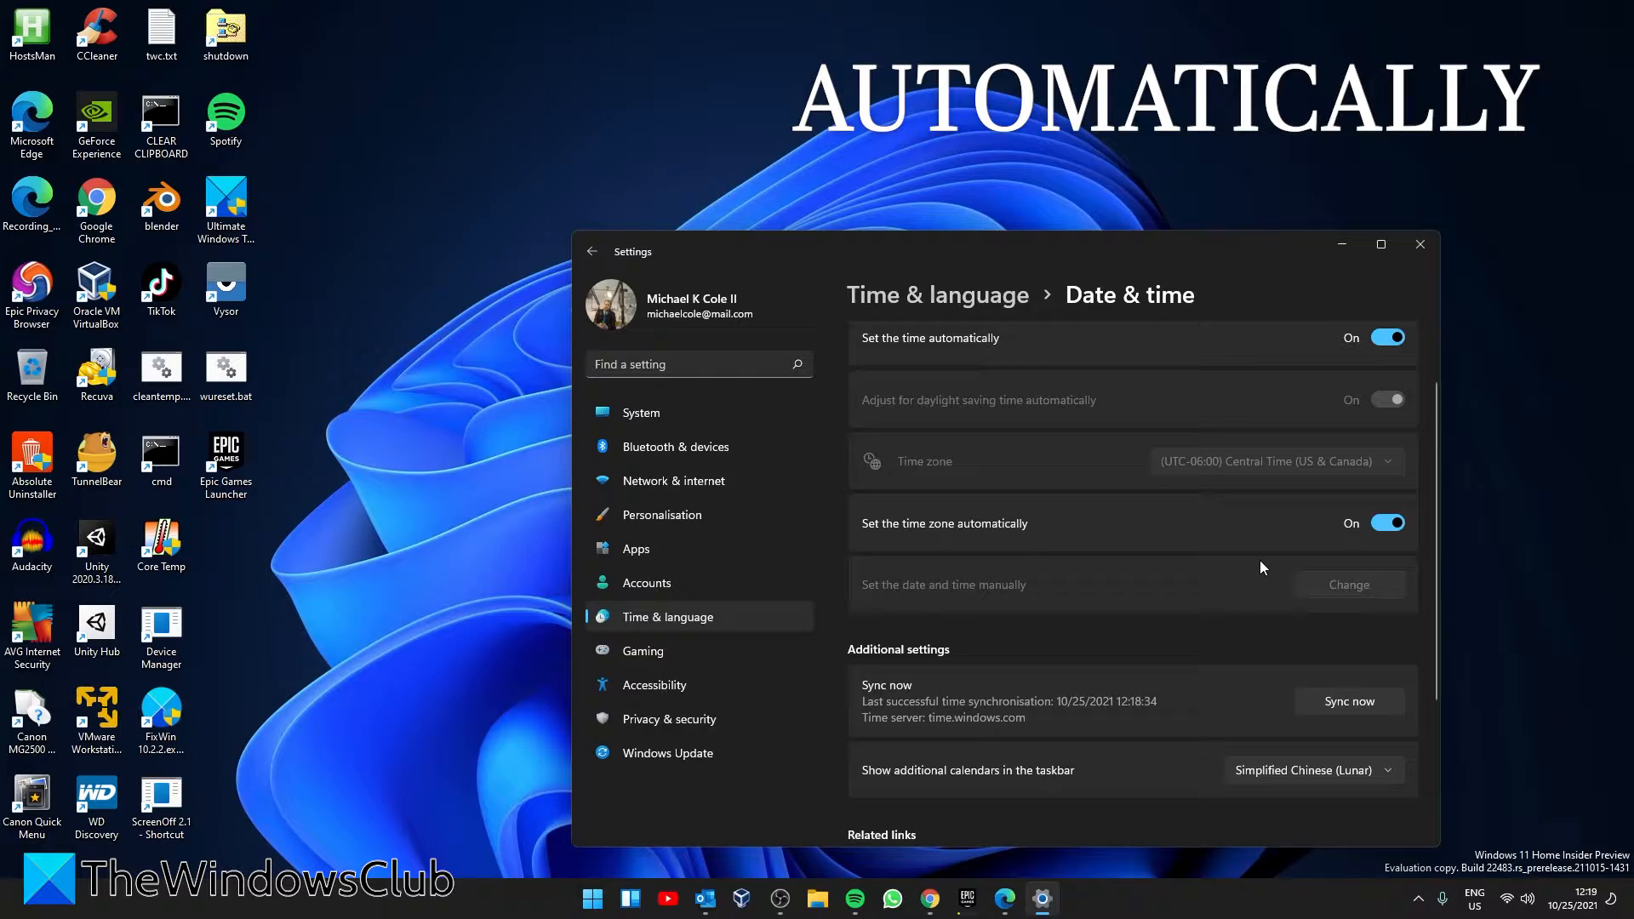
scroll(down, 3)
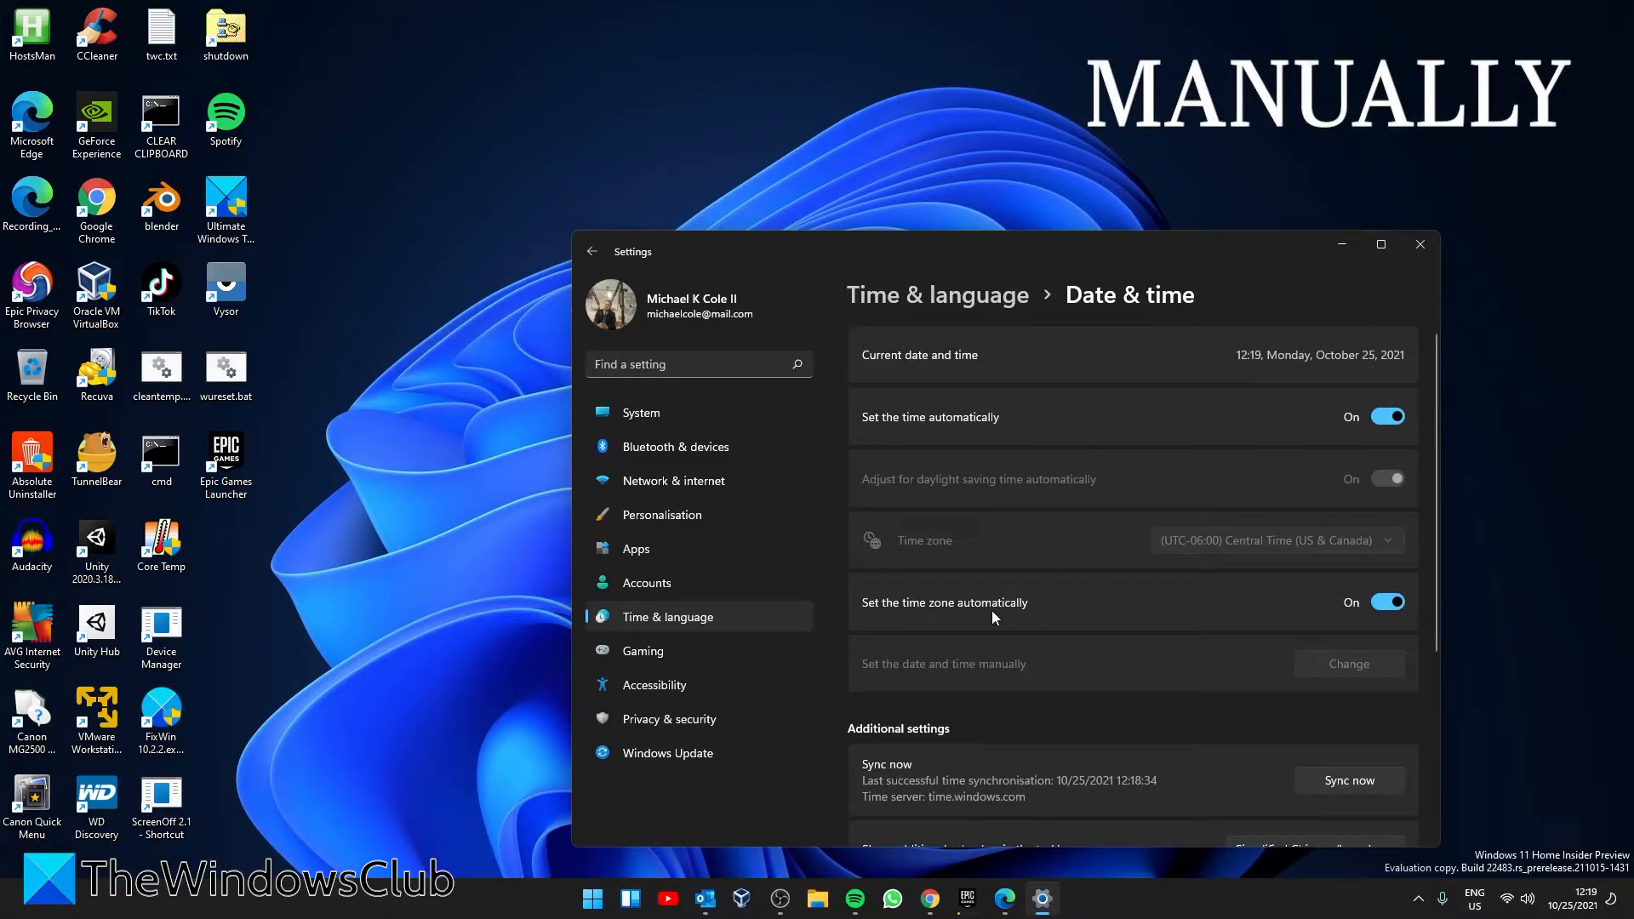
mouse_move(1194, 314)
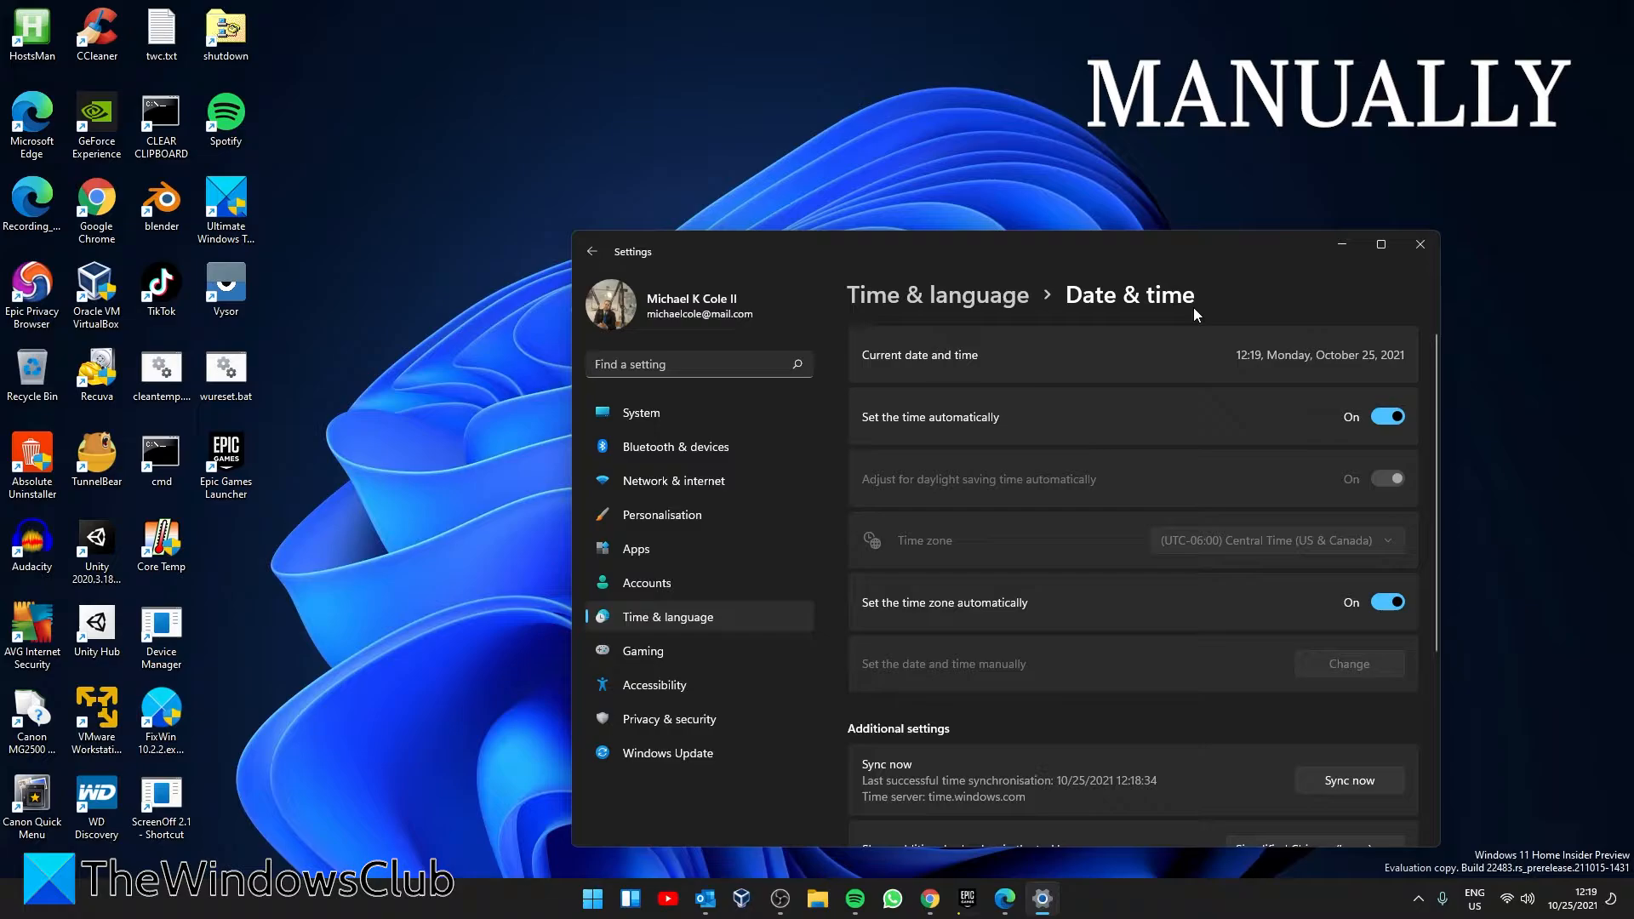
mouse_move(884, 436)
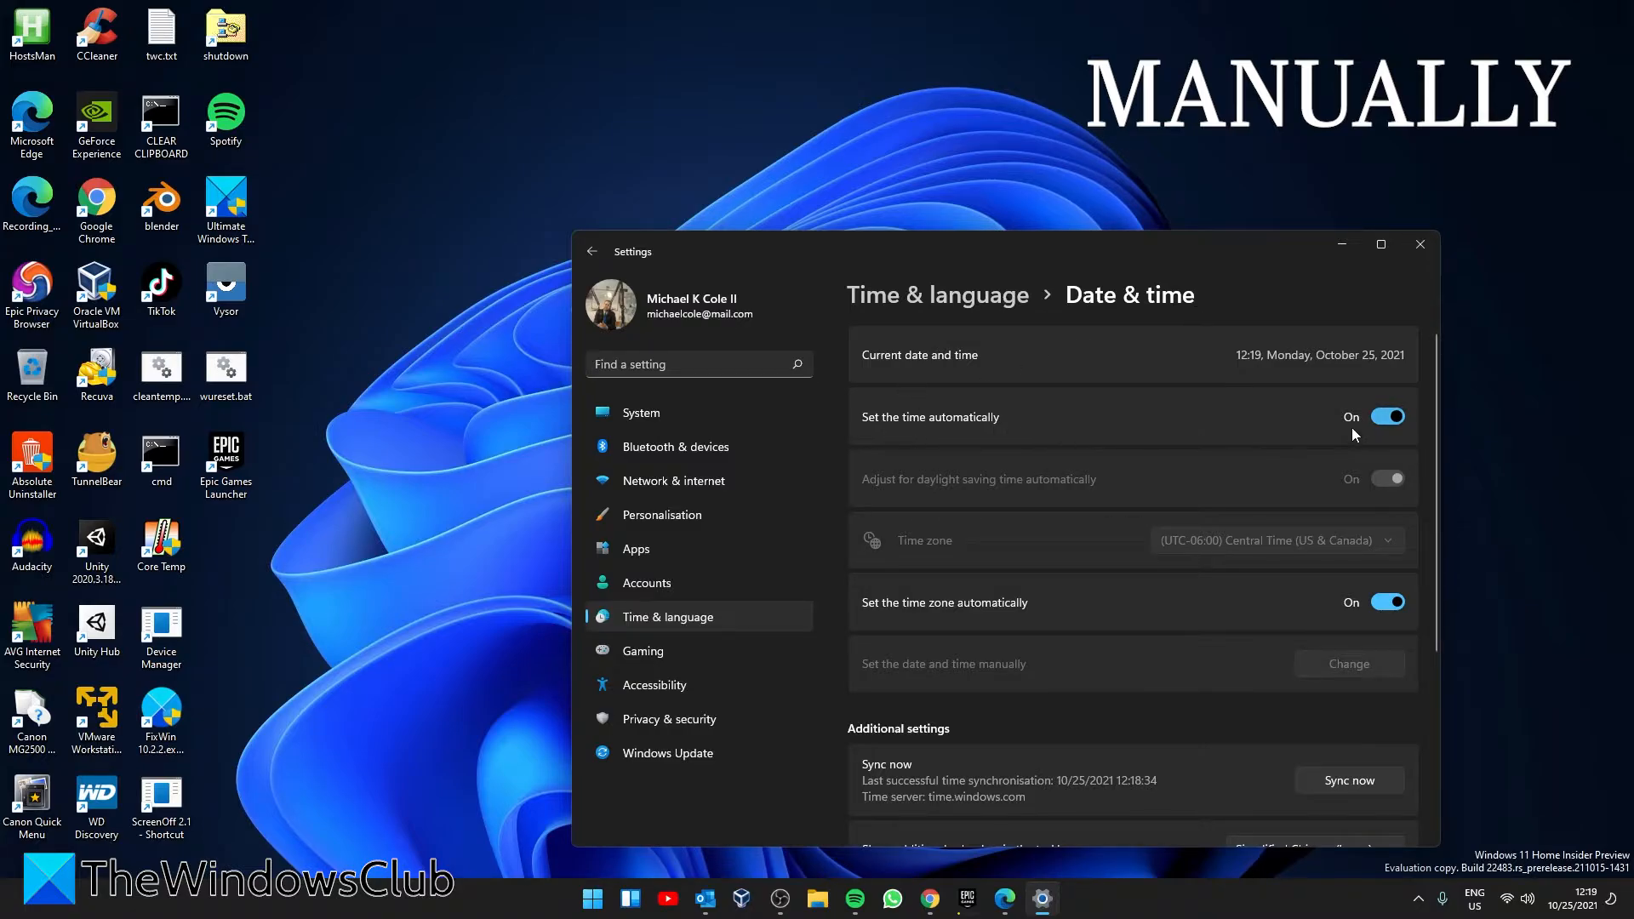
Turn off automatic time and time zone, then apply a manually chosen date and time.
click(1386, 416)
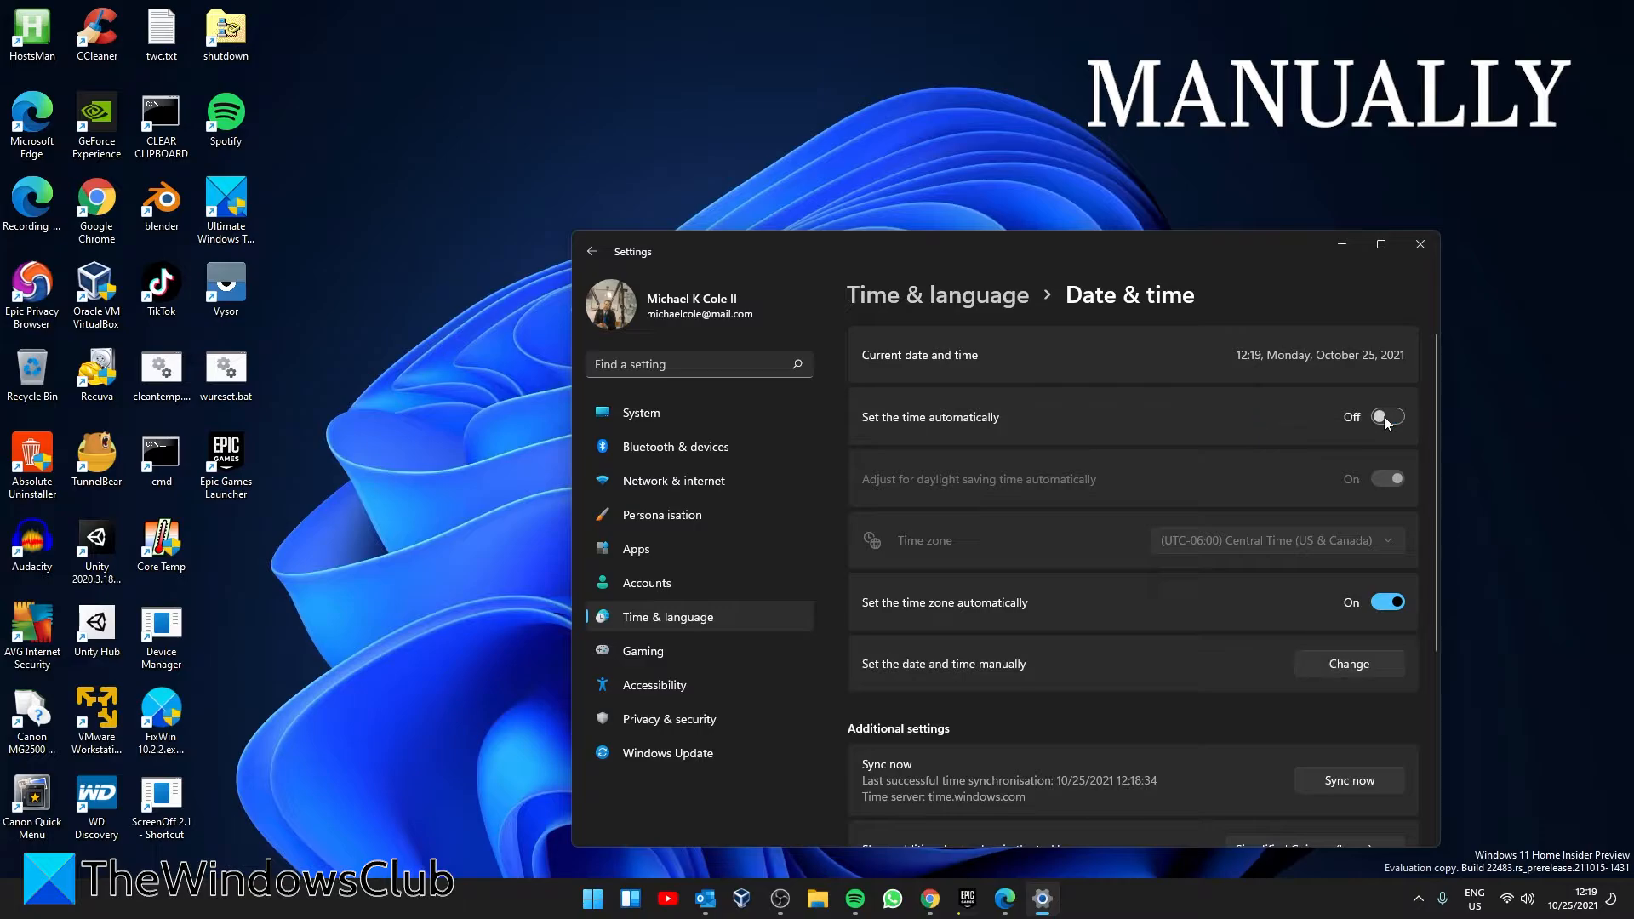
mouse_move(891, 618)
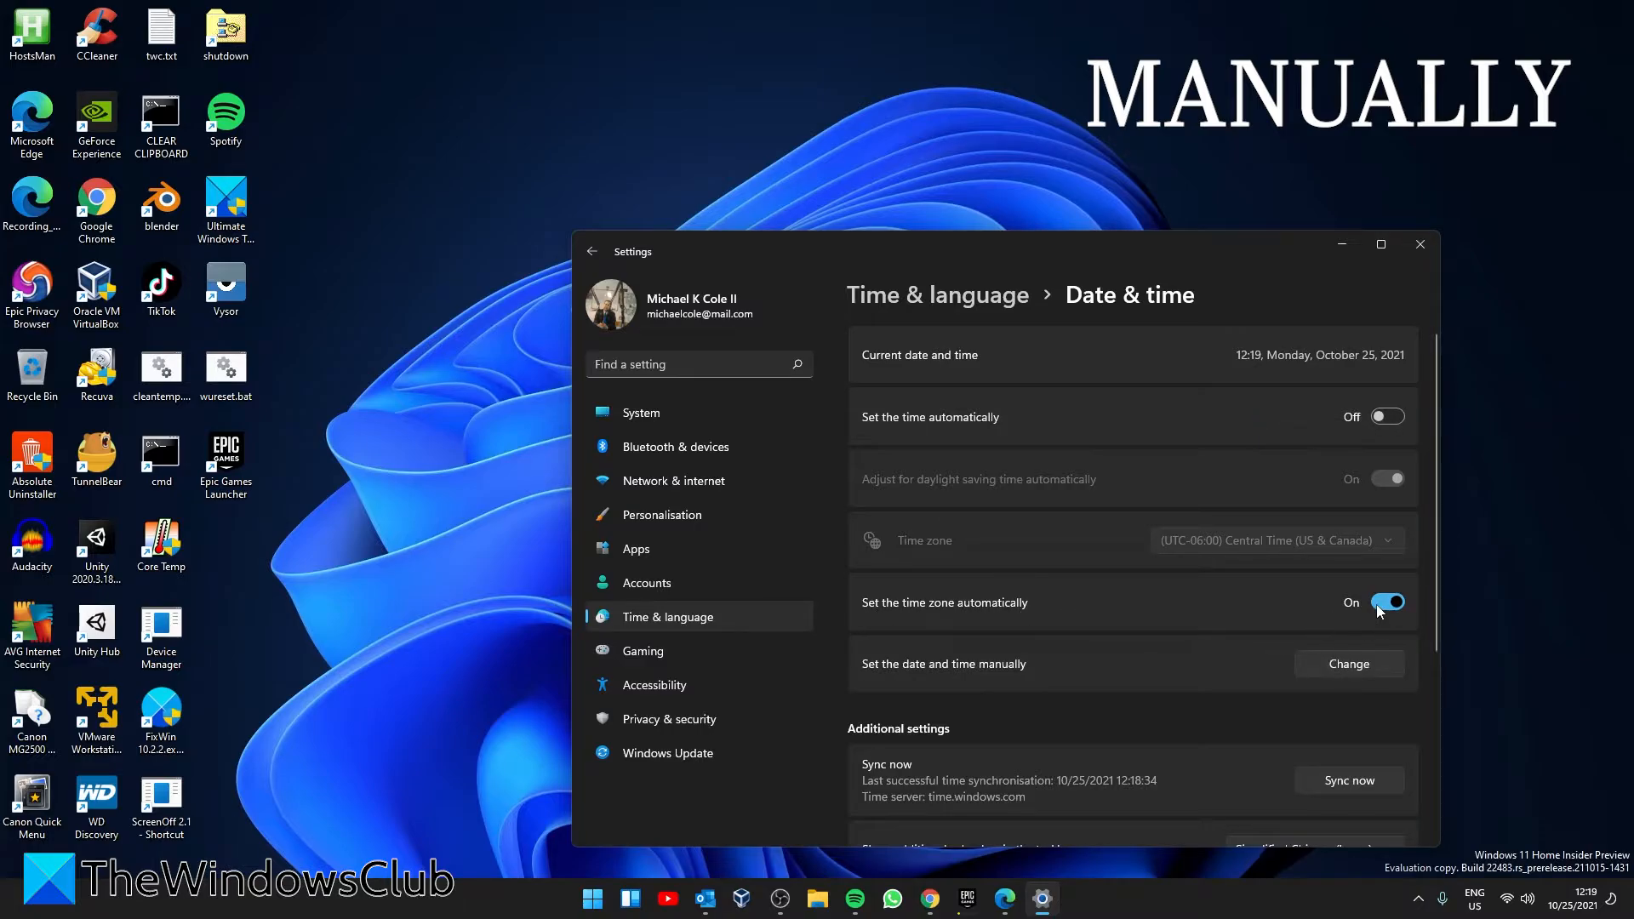
click(1386, 602)
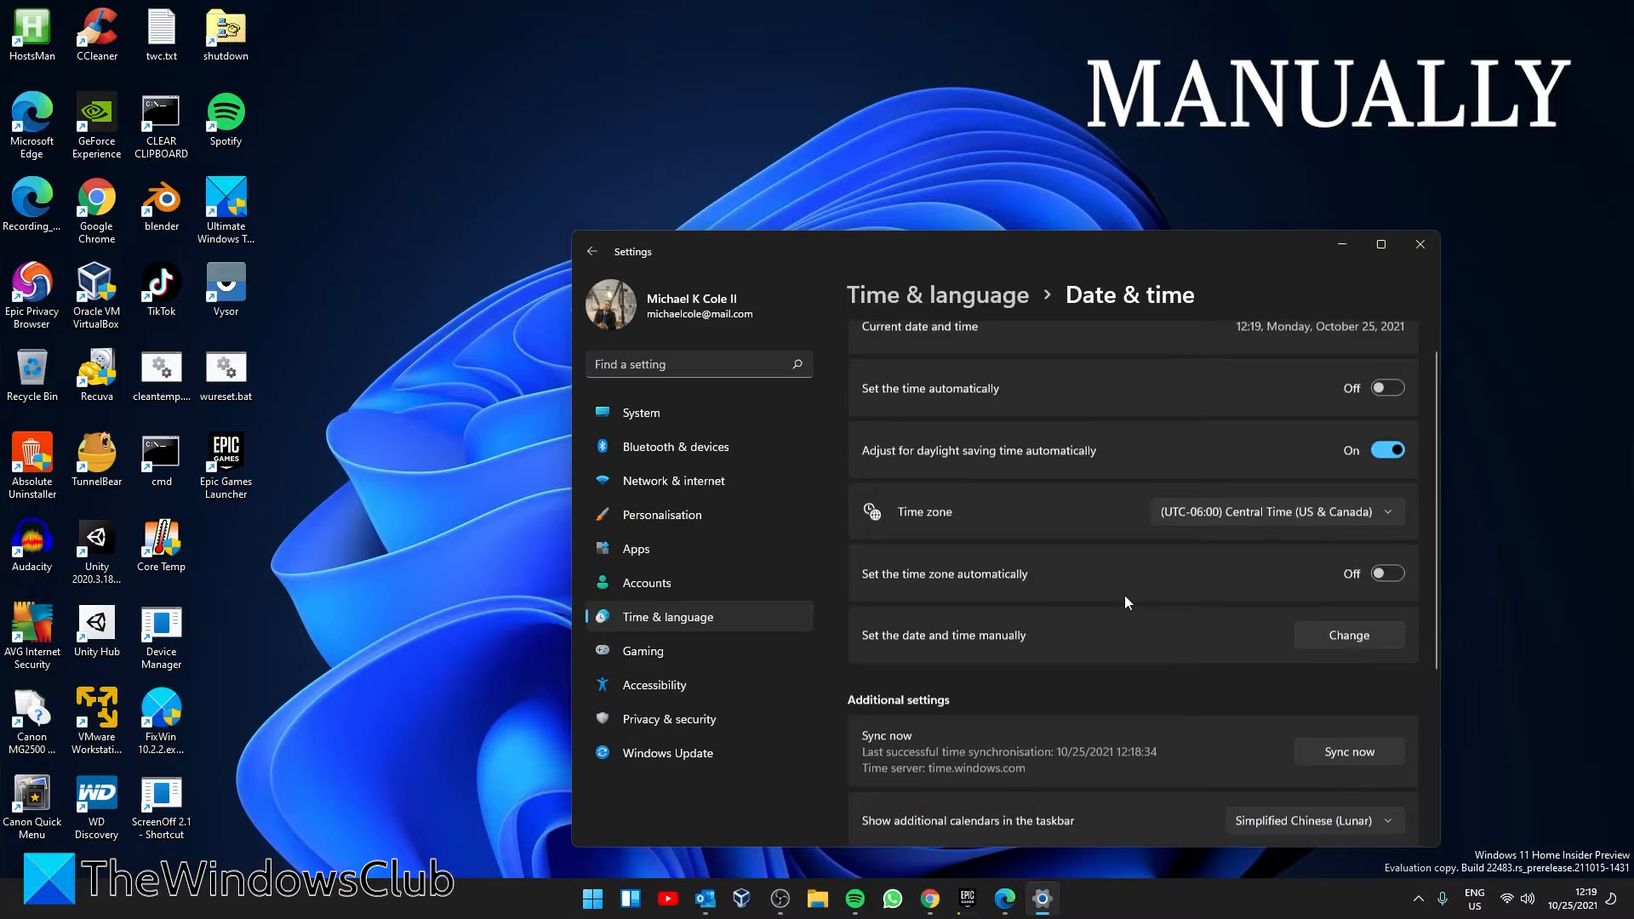
scroll(down, 3)
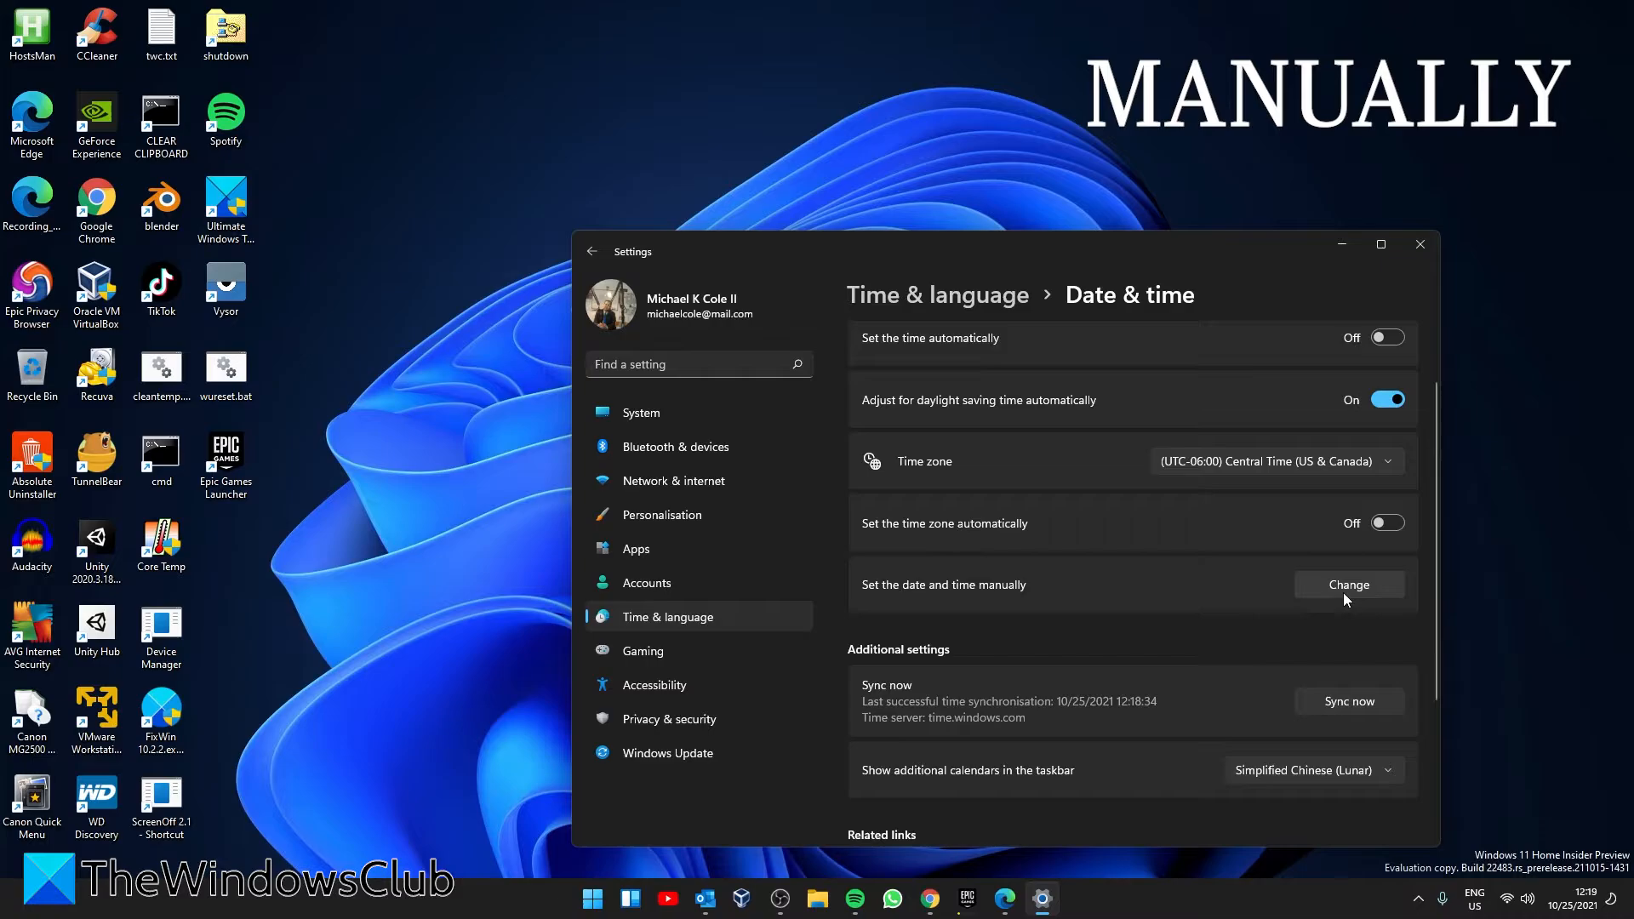
click(1346, 585)
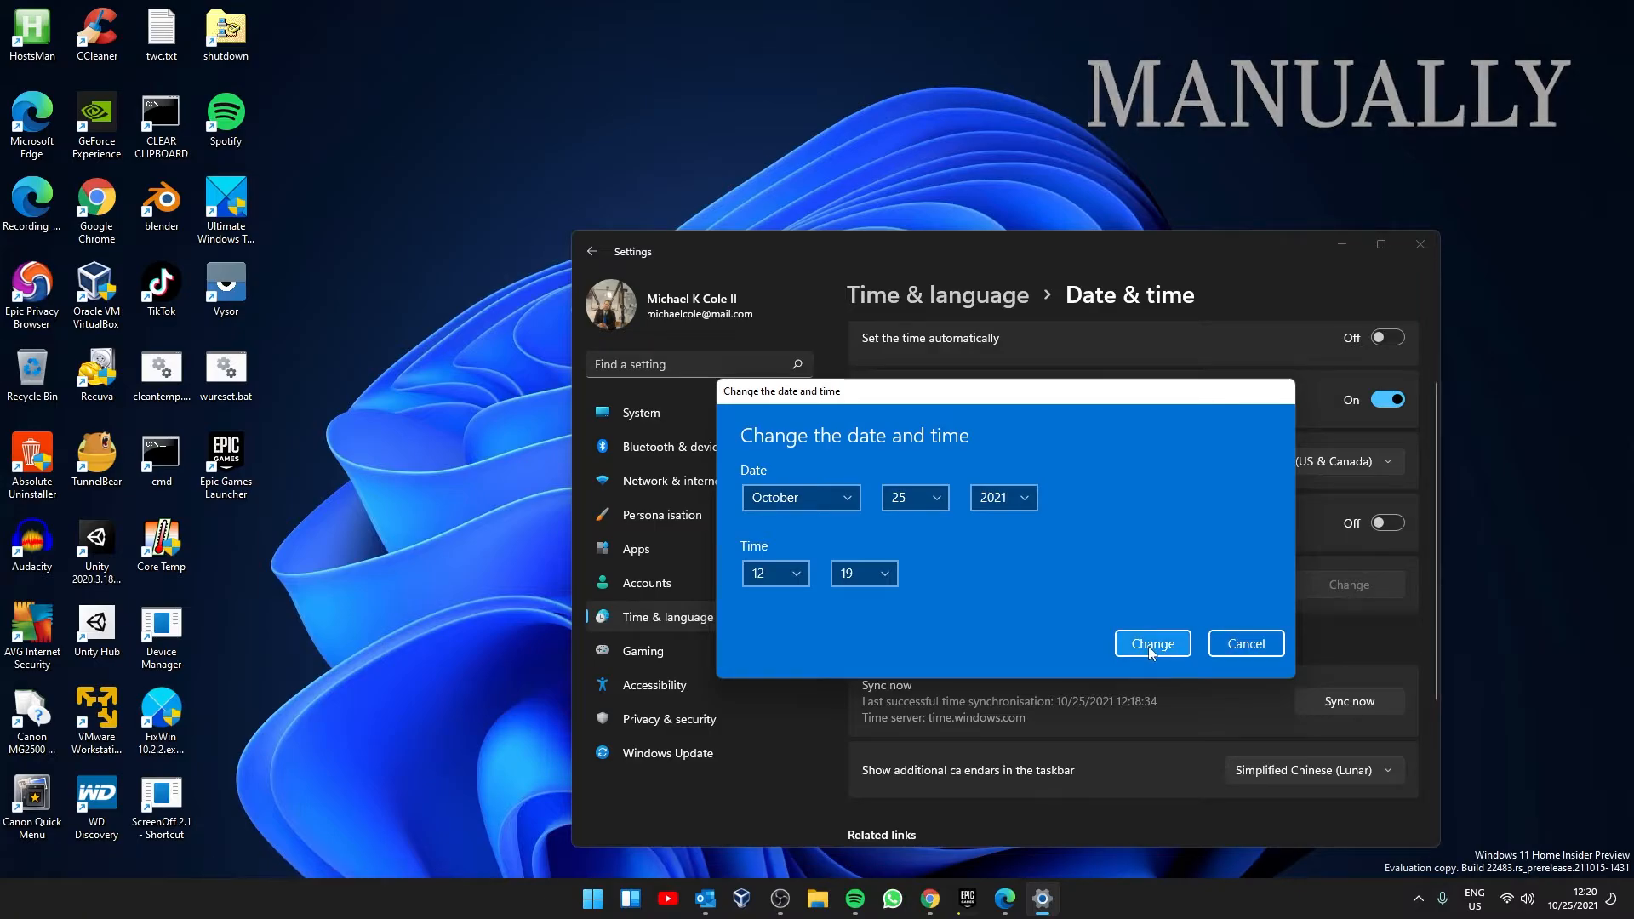
click(1150, 644)
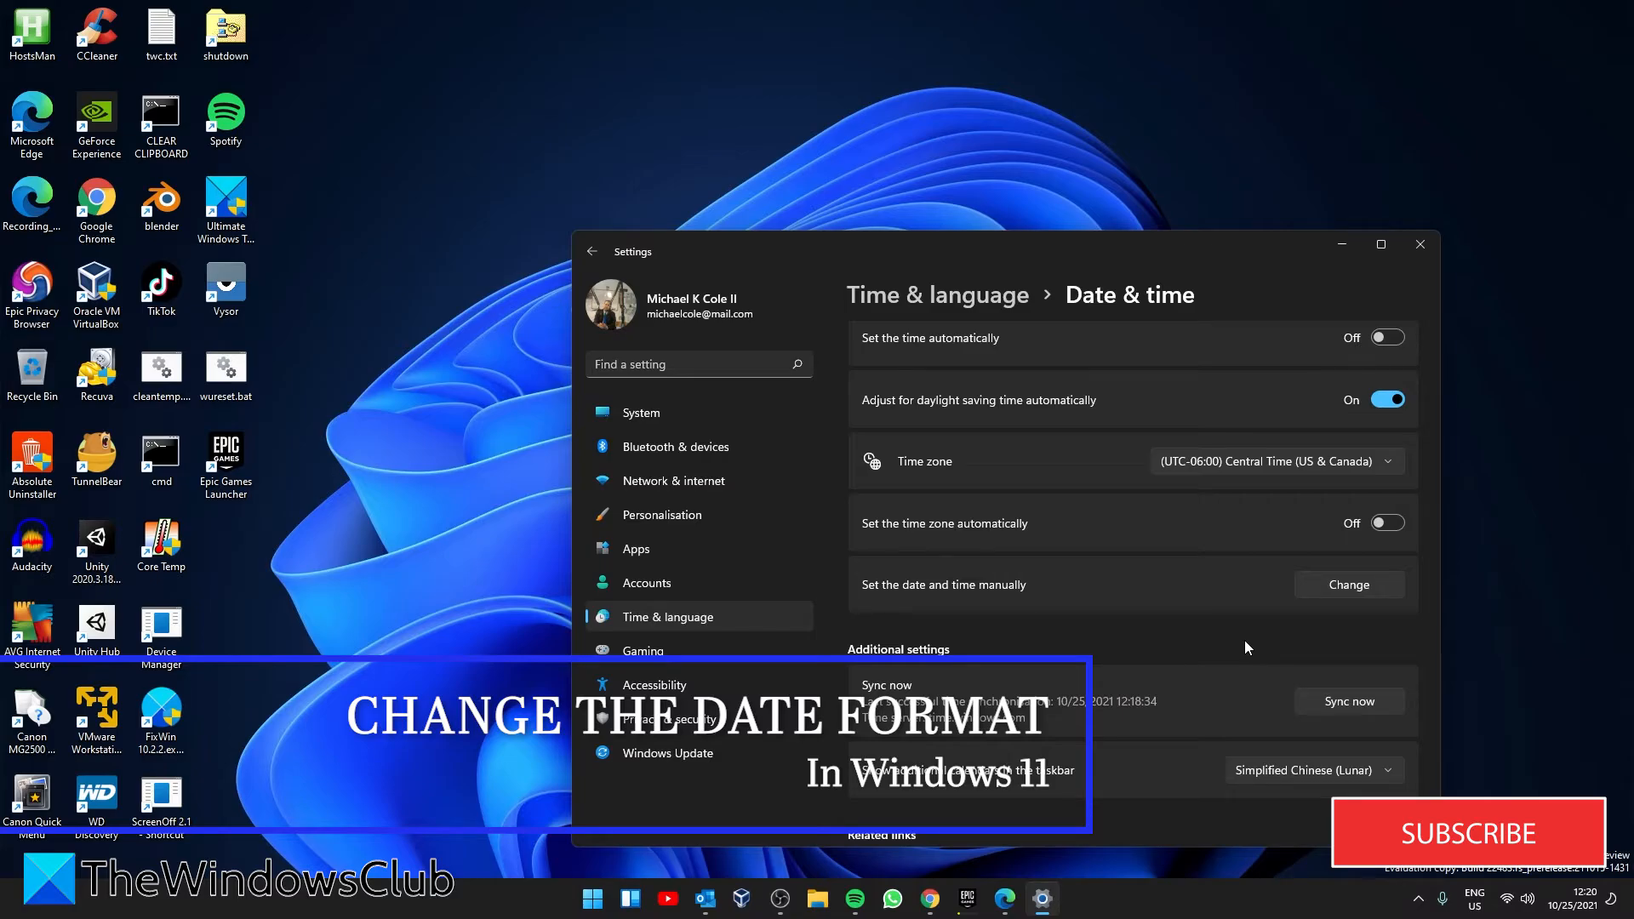
Scroll through the Language & region page to change Regional format to English (United Kingdom).
scroll(down, 3)
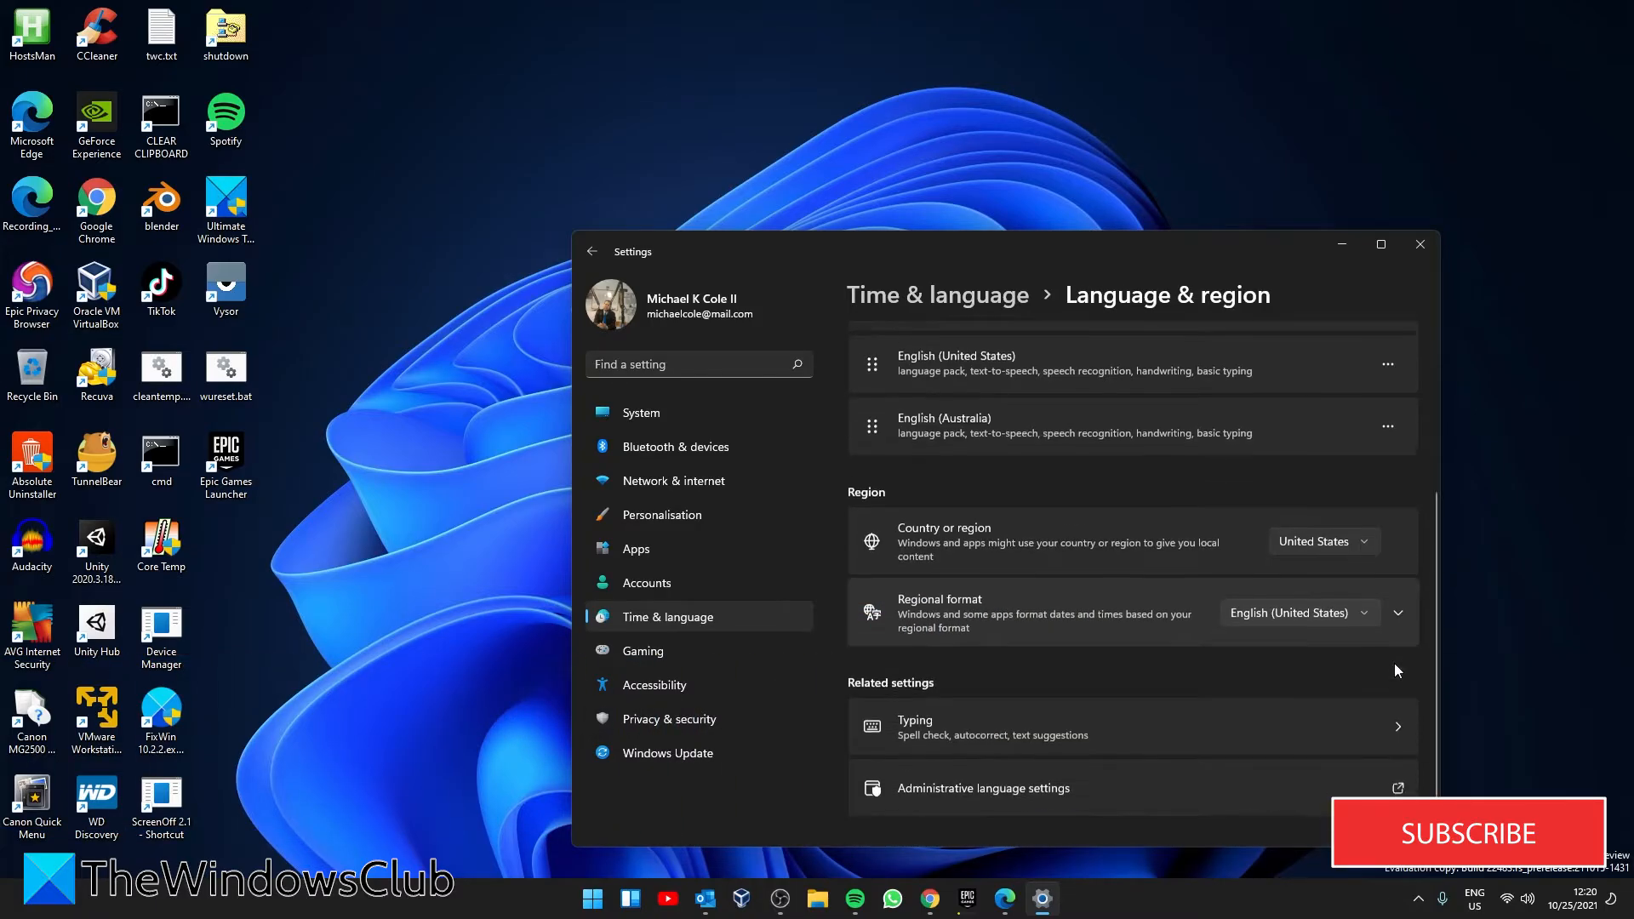
scroll(down, 3)
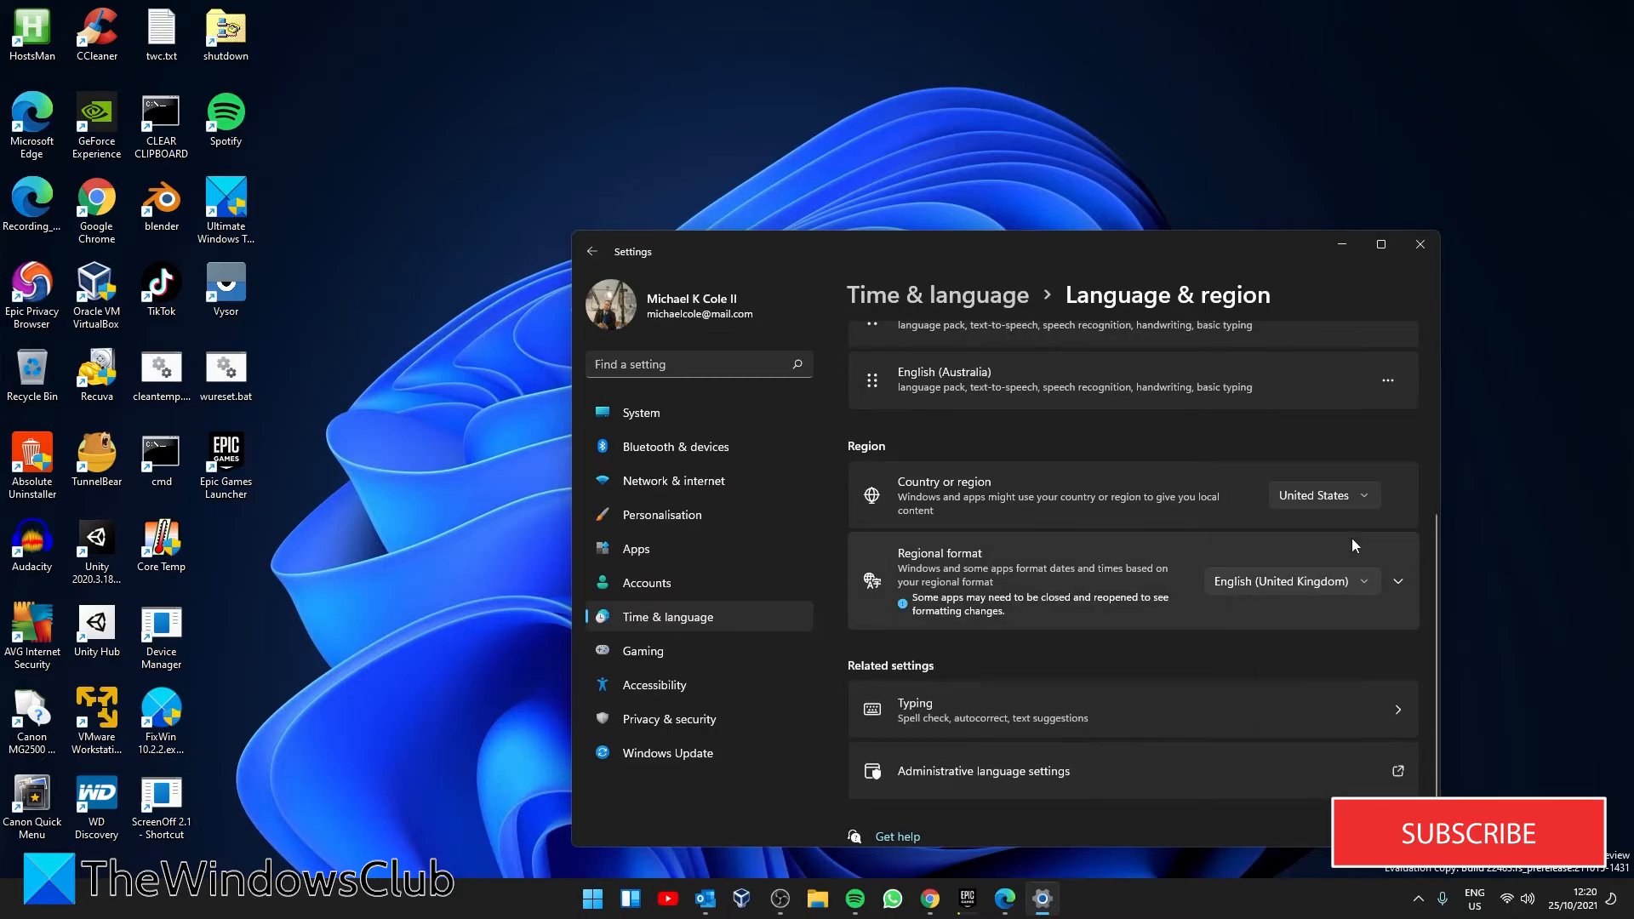
scroll(down, 3)
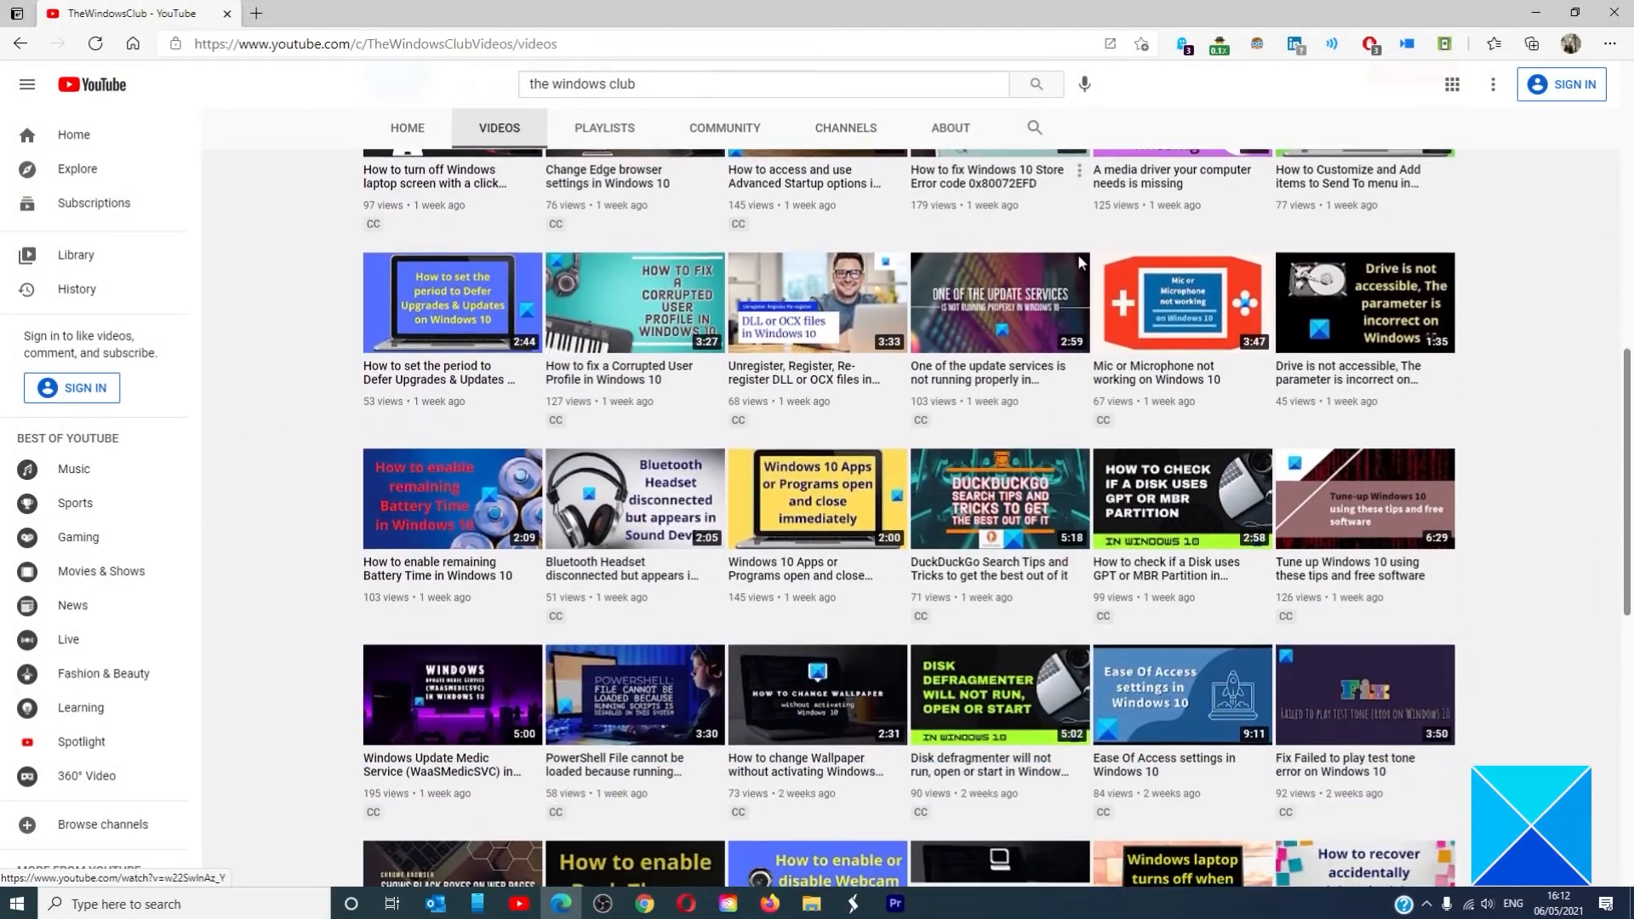
Scroll through the uploaded videos on TheWindowsClub's YouTube Videos tab.
scroll(down, 3)
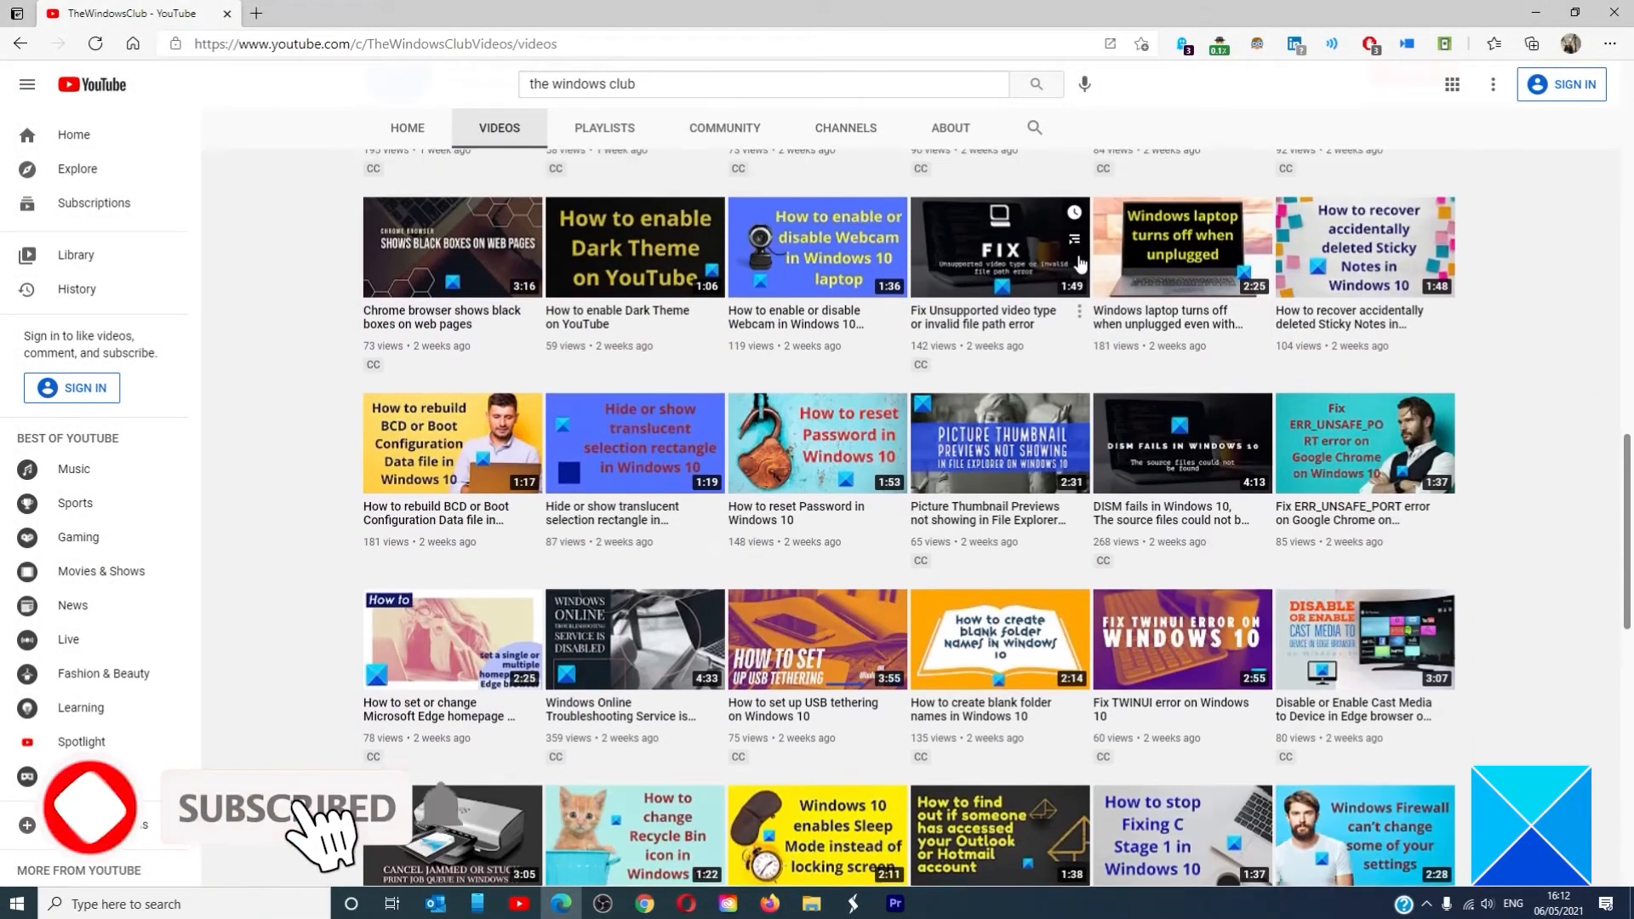
scroll(down, 3)
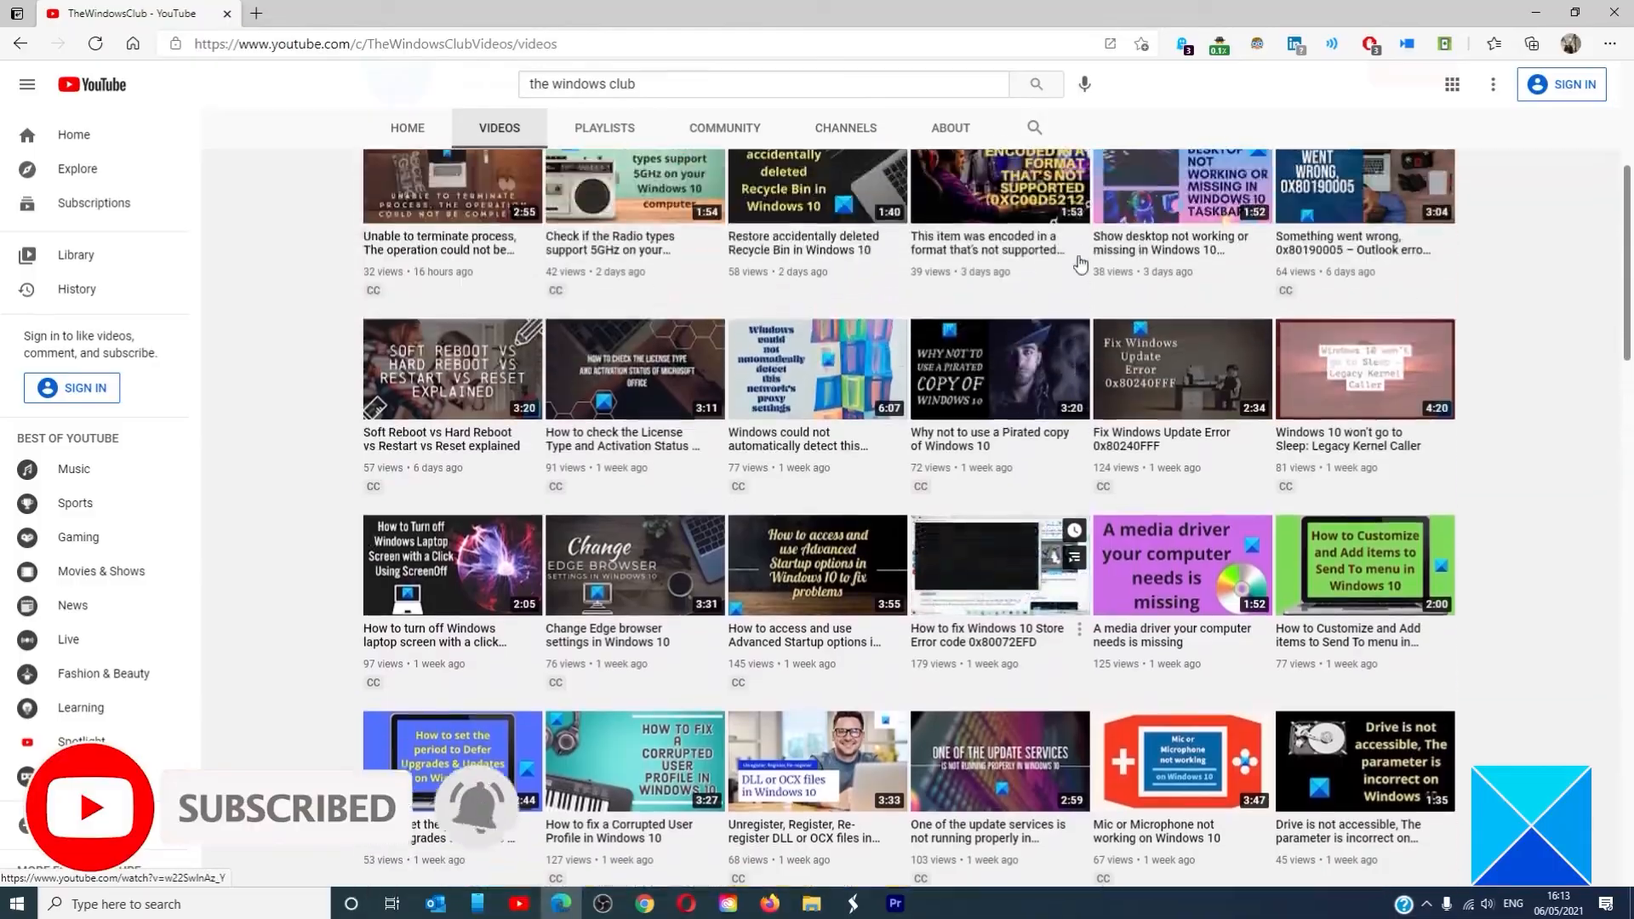